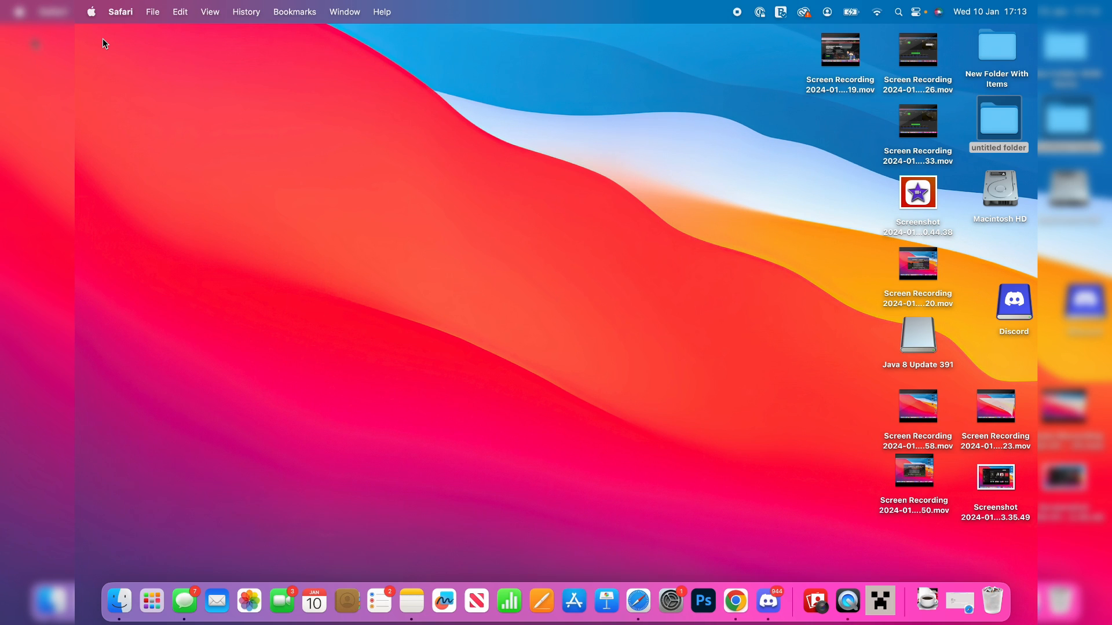
pyautogui.moveTo(185, 231)
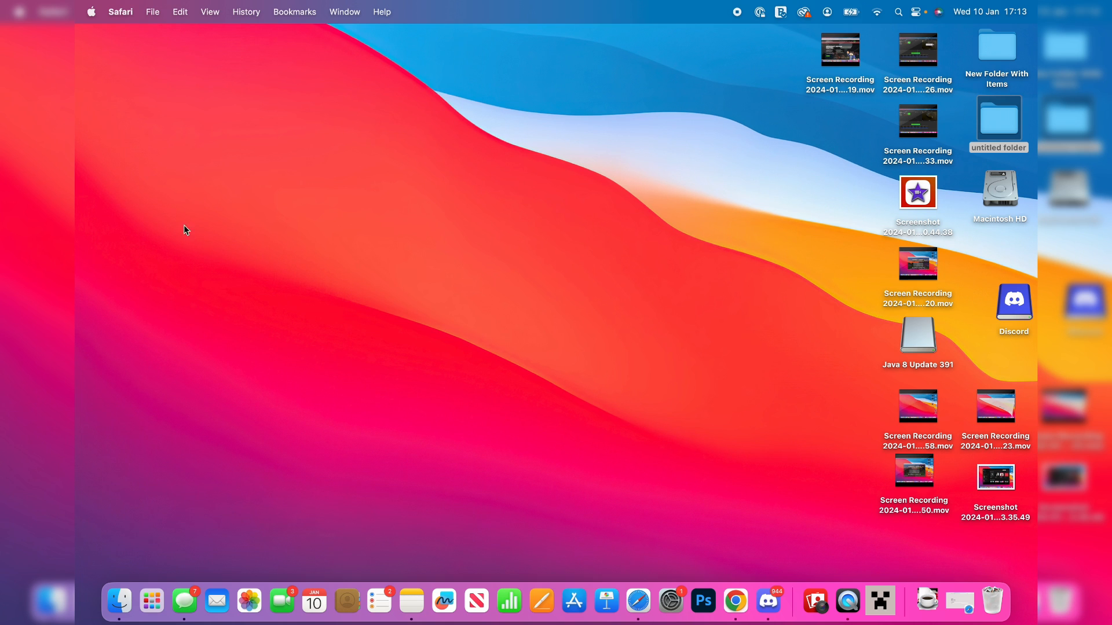
# Launch Safari from the Dock
pyautogui.click(645, 601)
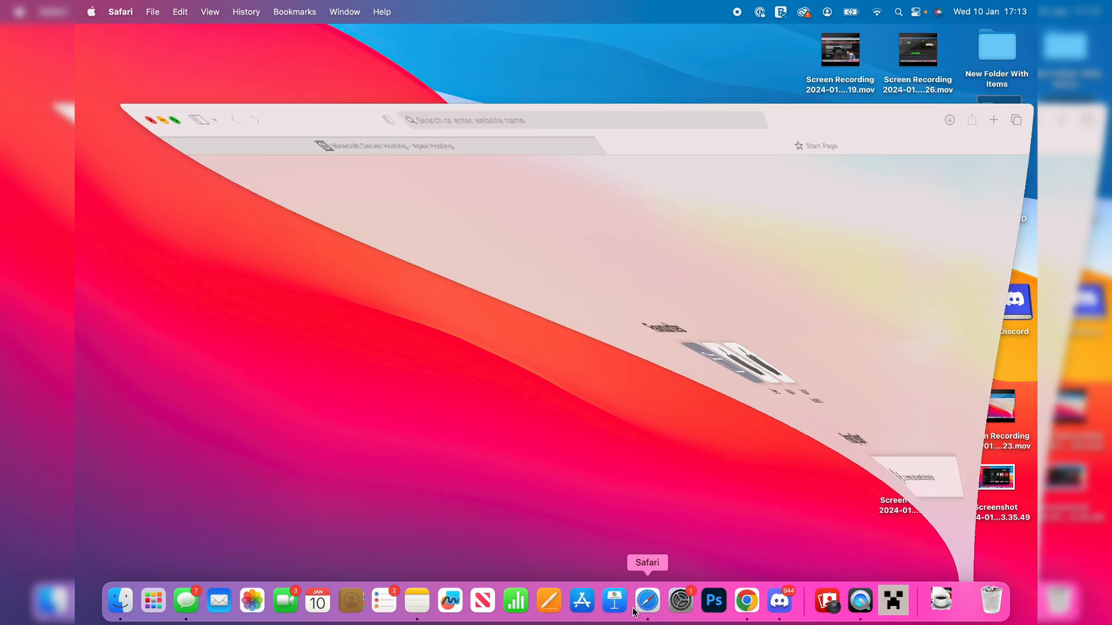
pyautogui.click(646, 601)
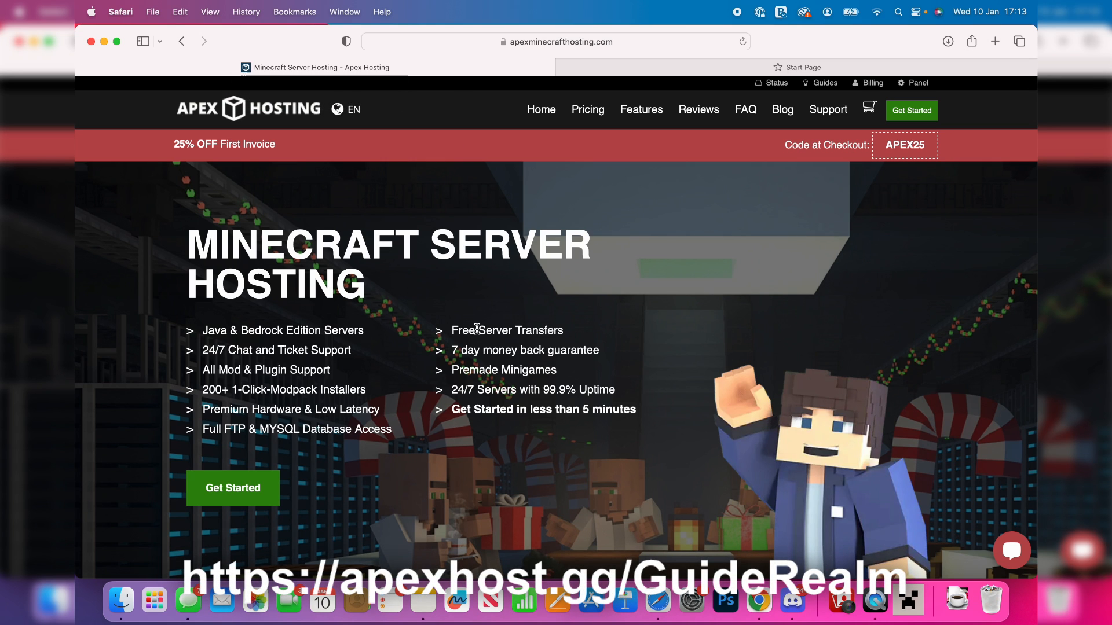
pyautogui.scroll(-3)
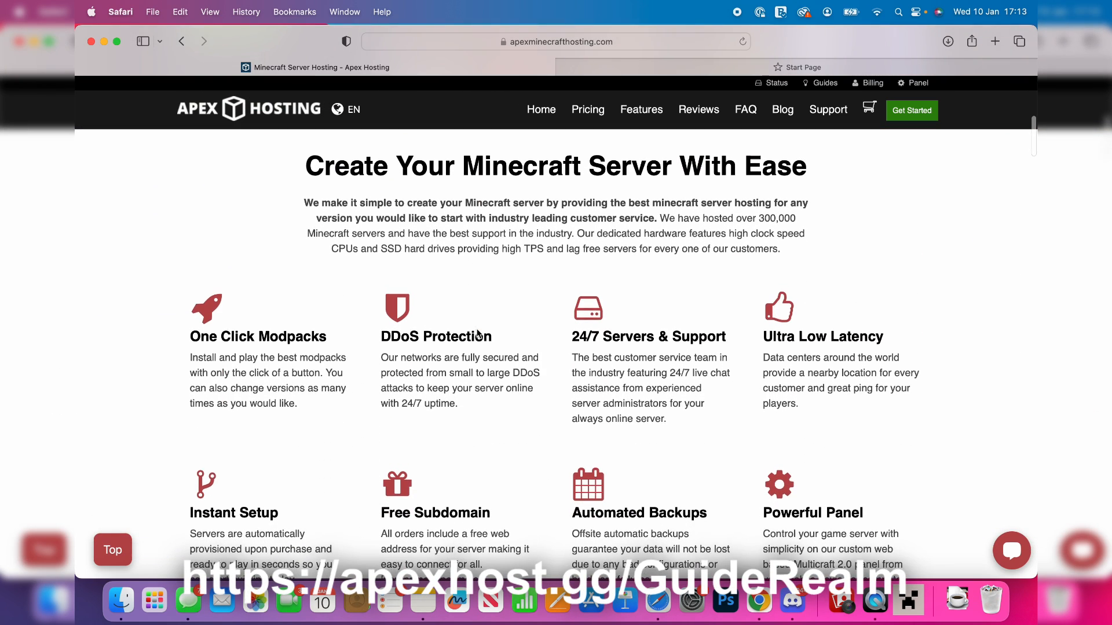
pyautogui.scroll(-3)
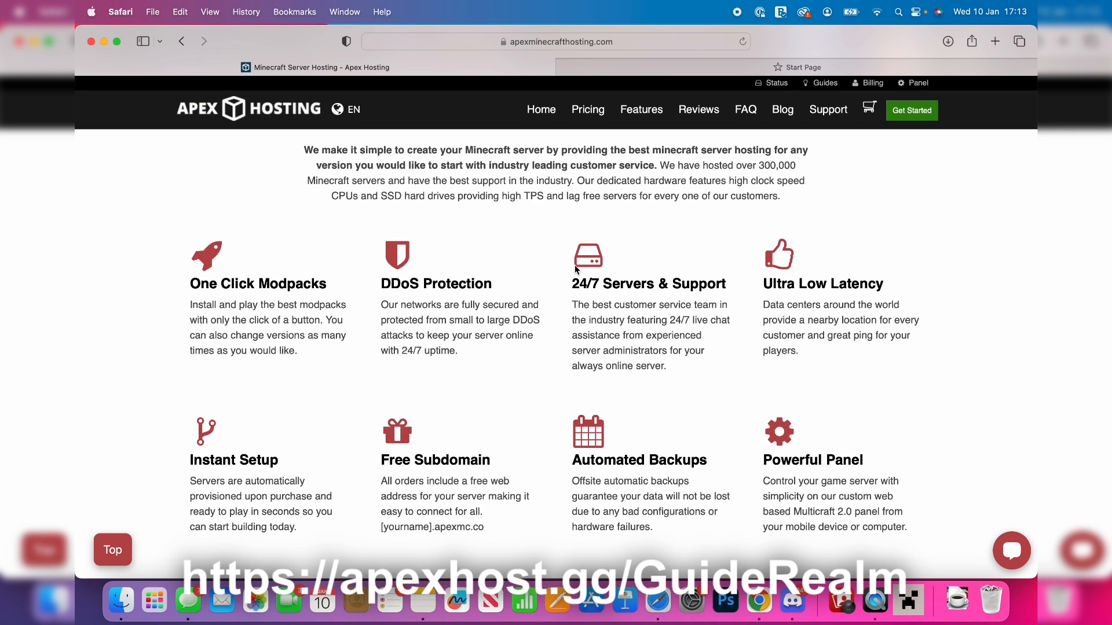
pyautogui.scroll(3)
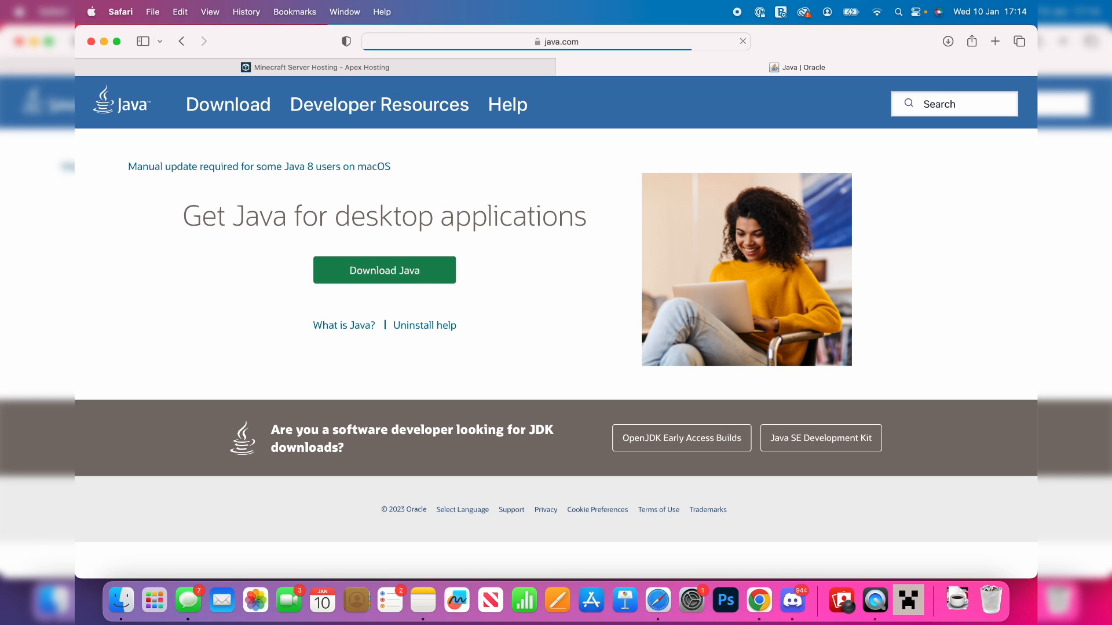
# Download the Java 8 Update 391 installer for macOS Intel from java.com
pyautogui.click(383, 270)
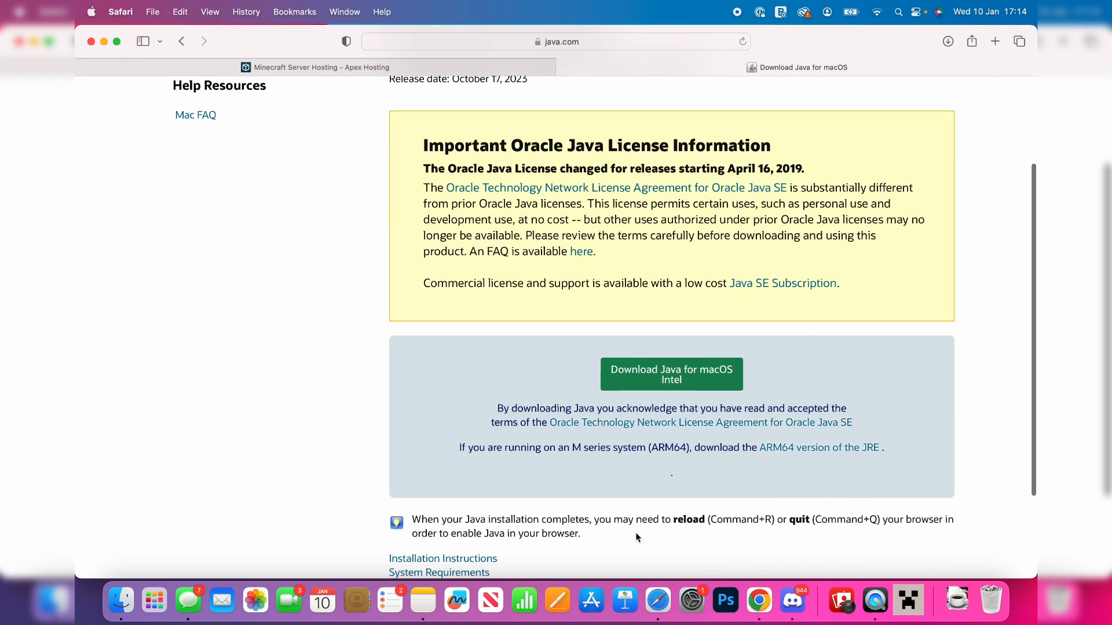
pyautogui.moveTo(662, 383)
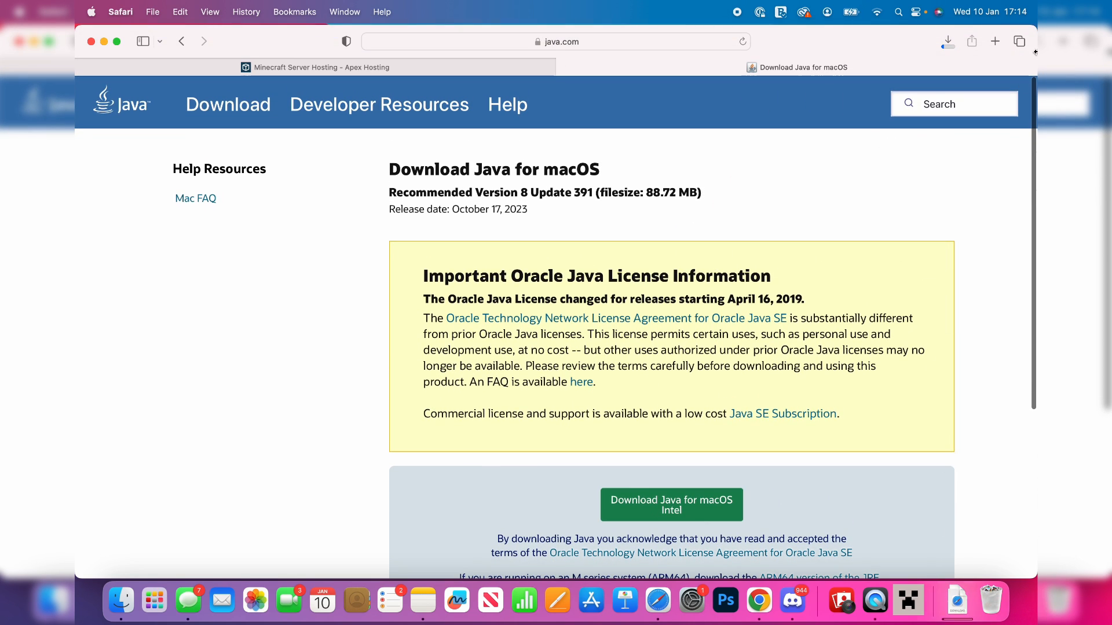
pyautogui.click(947, 42)
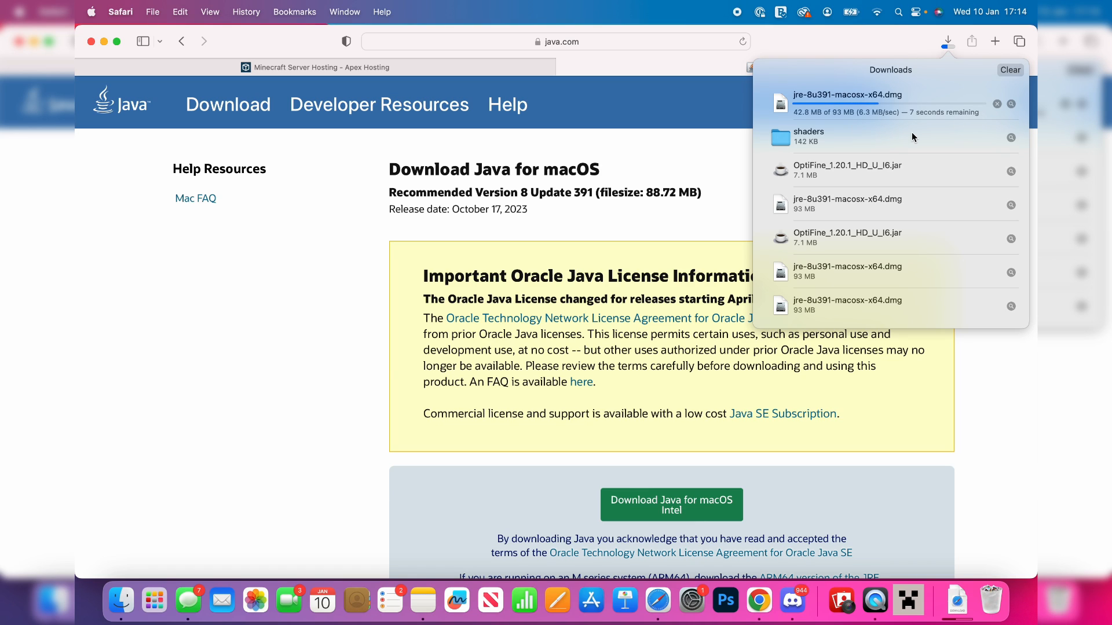
pyautogui.moveTo(120, 601)
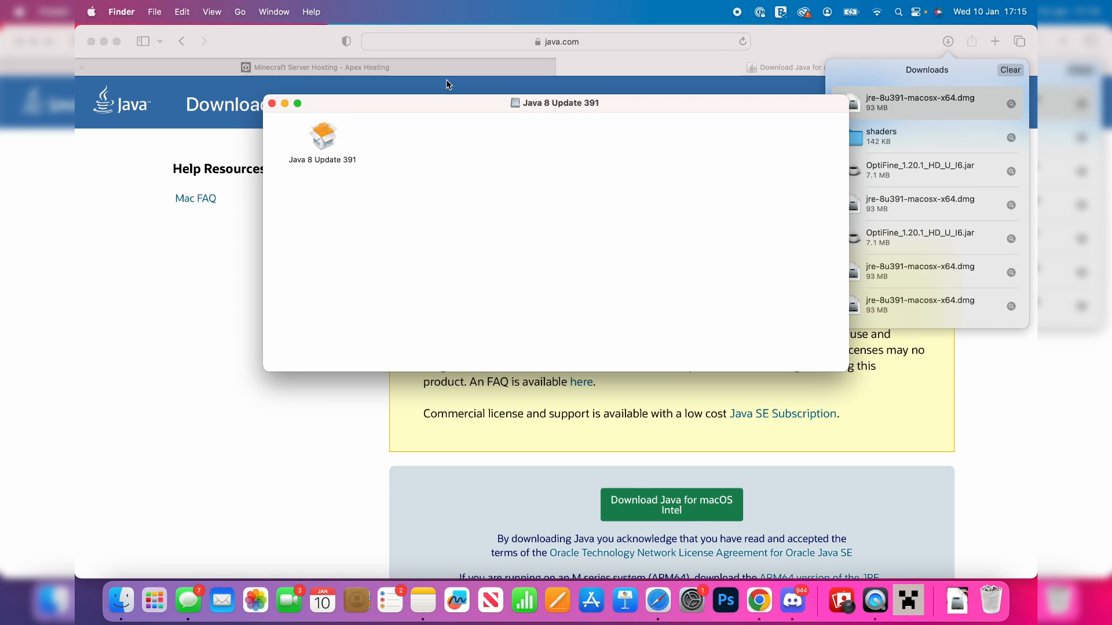
# Run the Java 8 Update 391 installer, accept the license and authorize with the account password
pyautogui.doubleClick(322, 137)
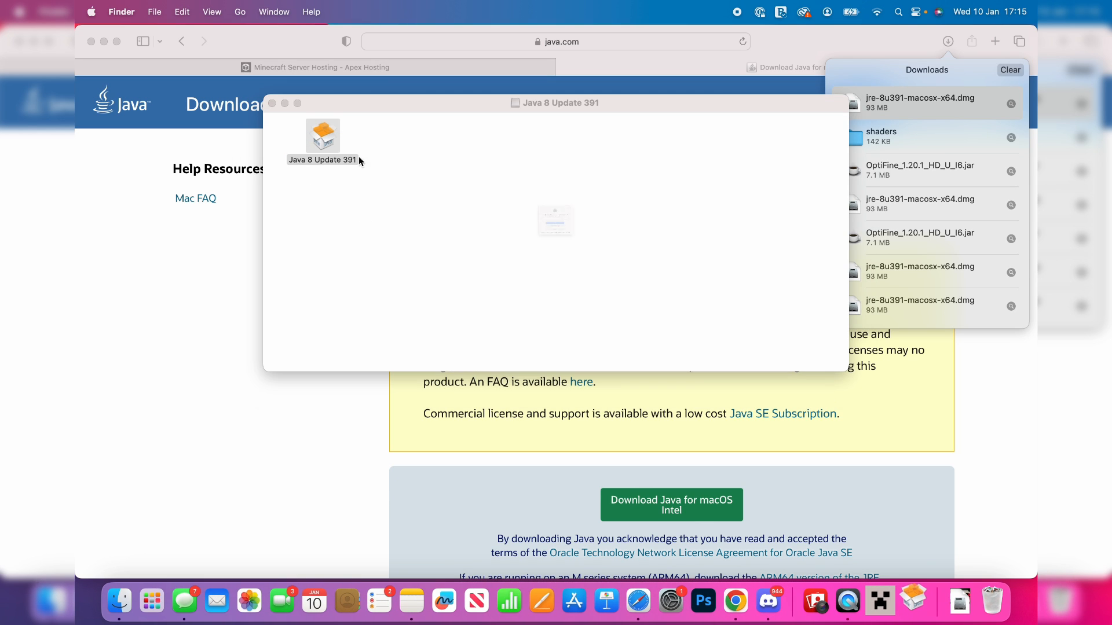
pyautogui.doubleClick(321, 136)
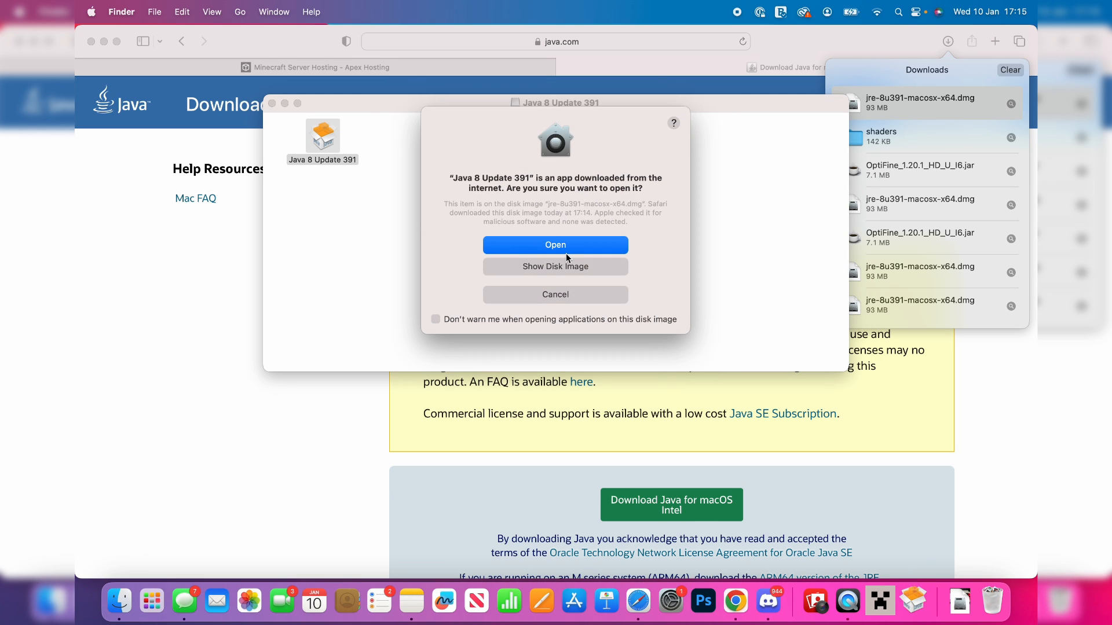
pyautogui.click(555, 245)
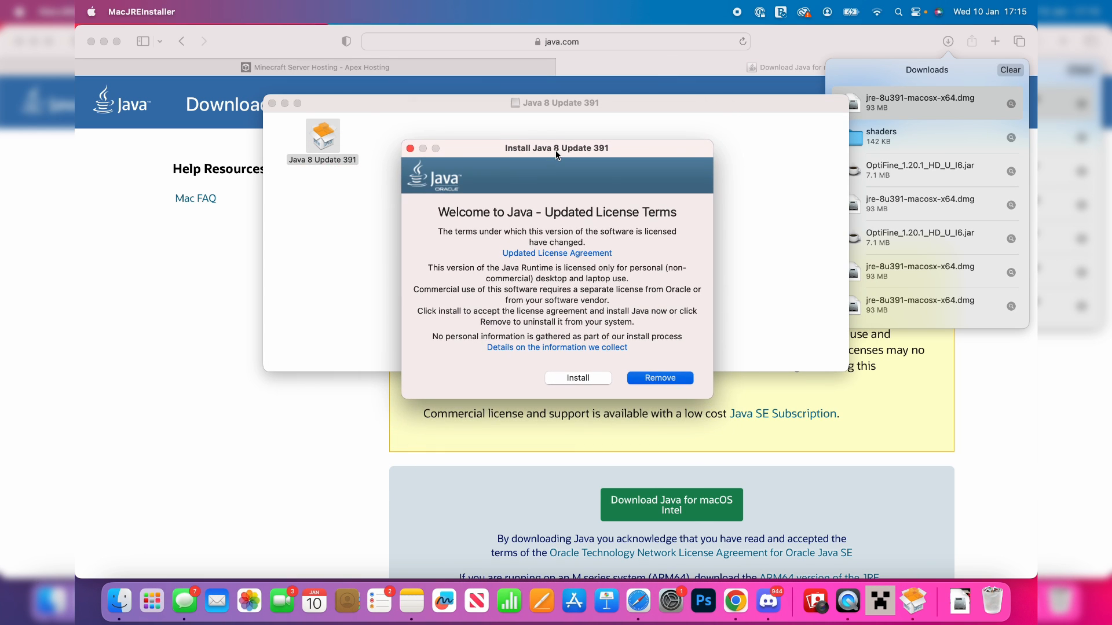
pyautogui.click(577, 378)
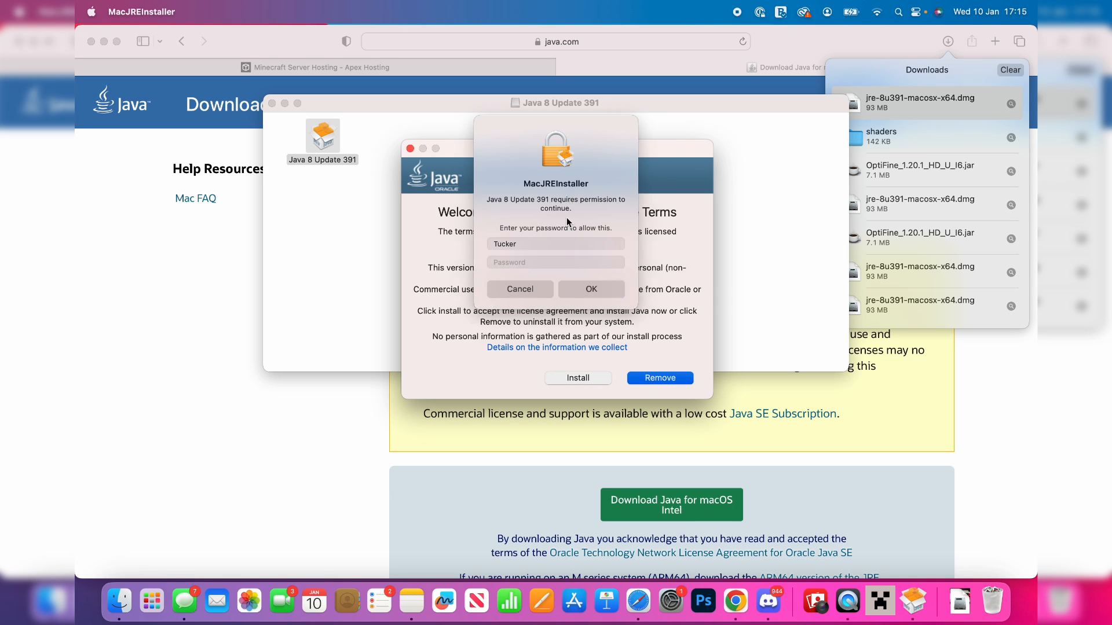
pyautogui.write('••••')
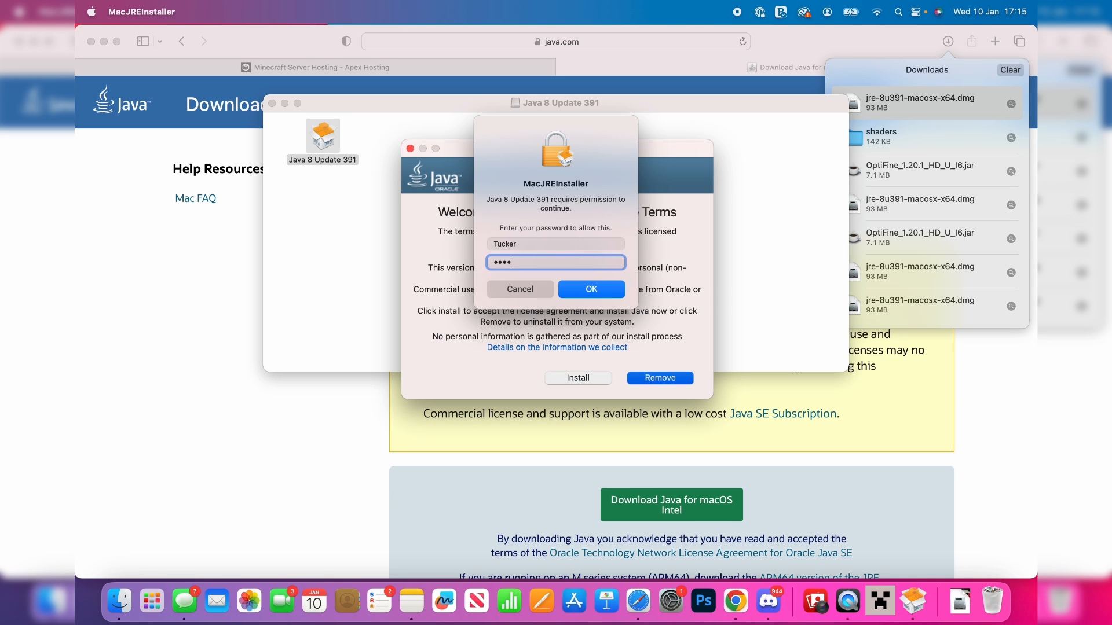
pyautogui.click(591, 289)
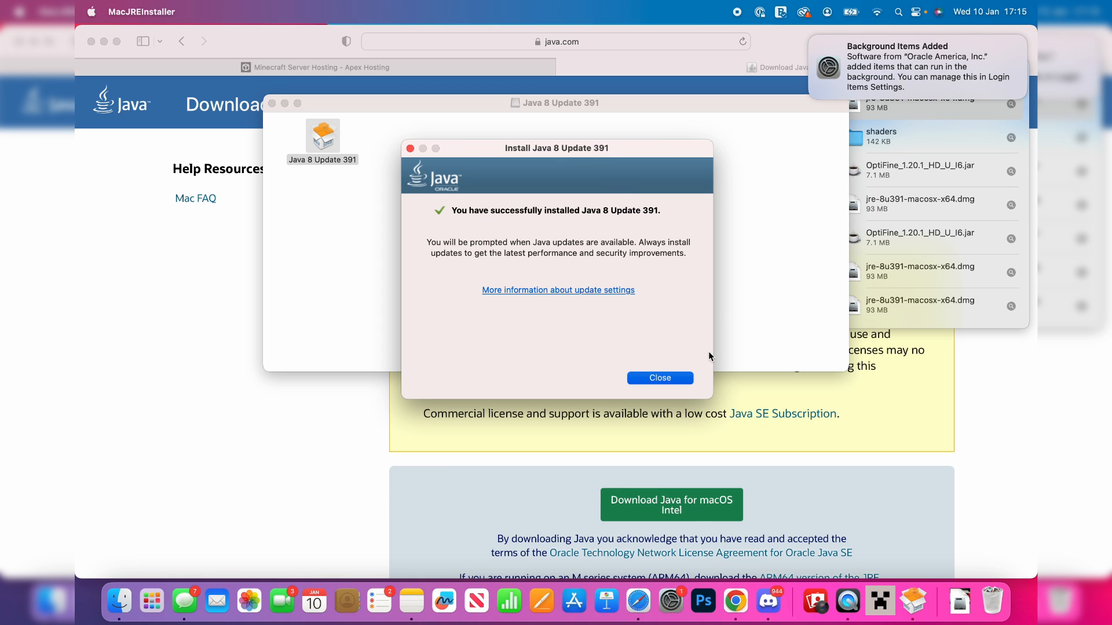
# Dismiss the install-complete message and close the Java disk image window
pyautogui.click(657, 378)
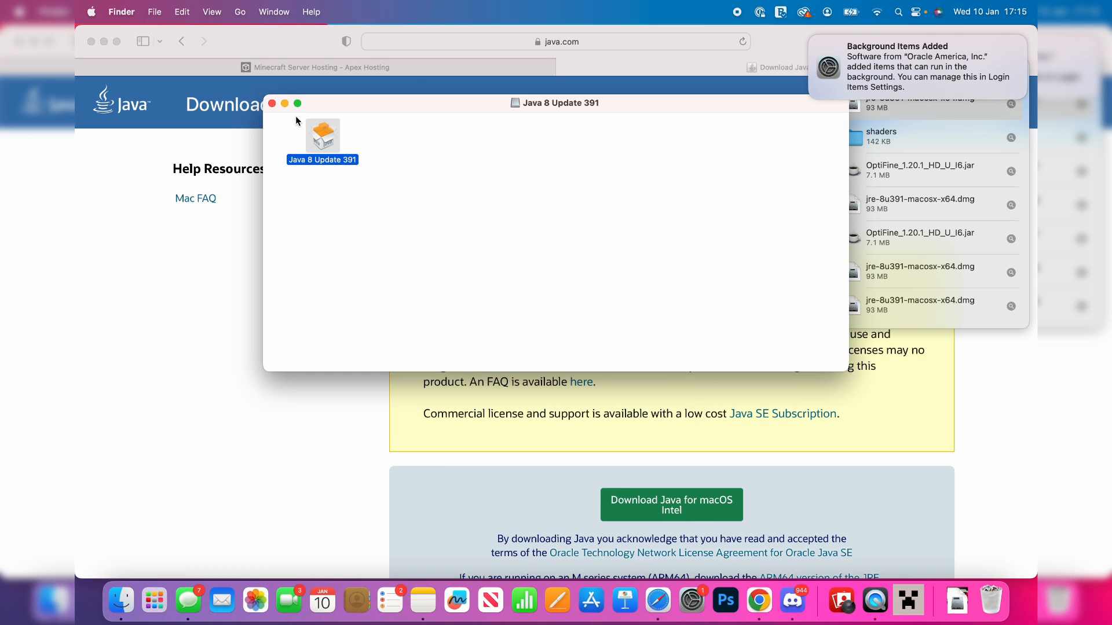
pyautogui.click(271, 103)
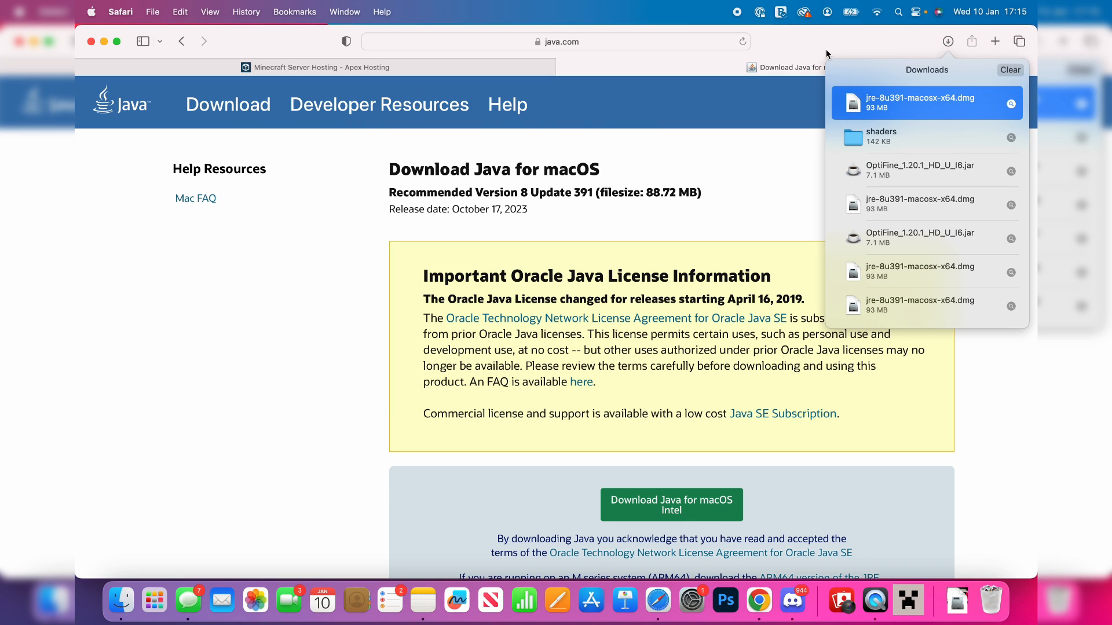
# On files.minecraftforge.net for 1.20.2, accept the privacy notice and request the latest installer
pyautogui.click(948, 42)
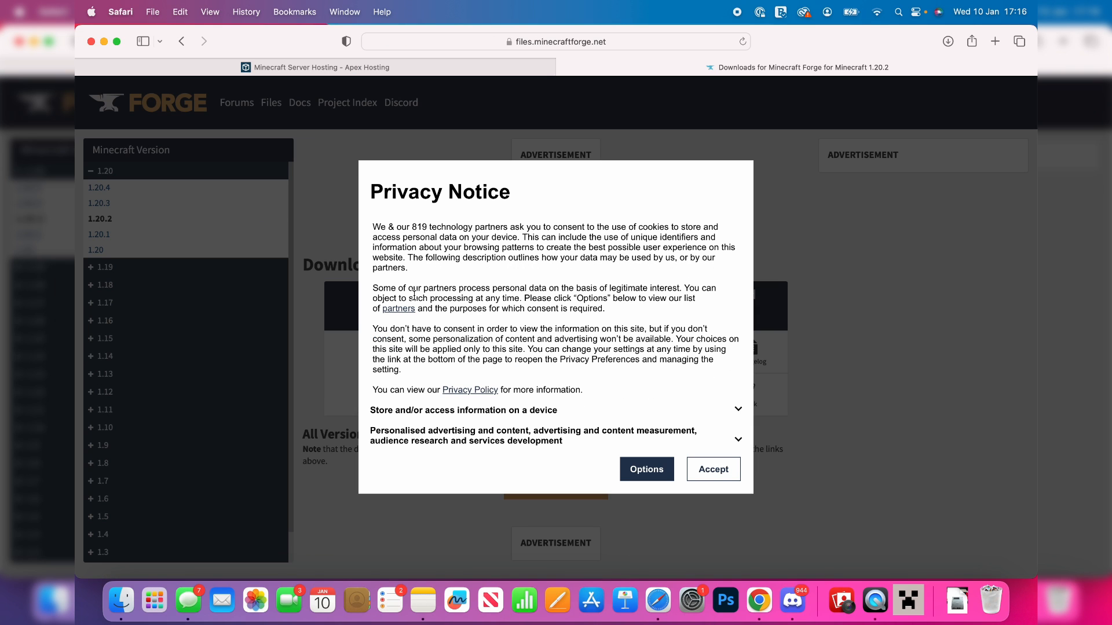
pyautogui.click(712, 469)
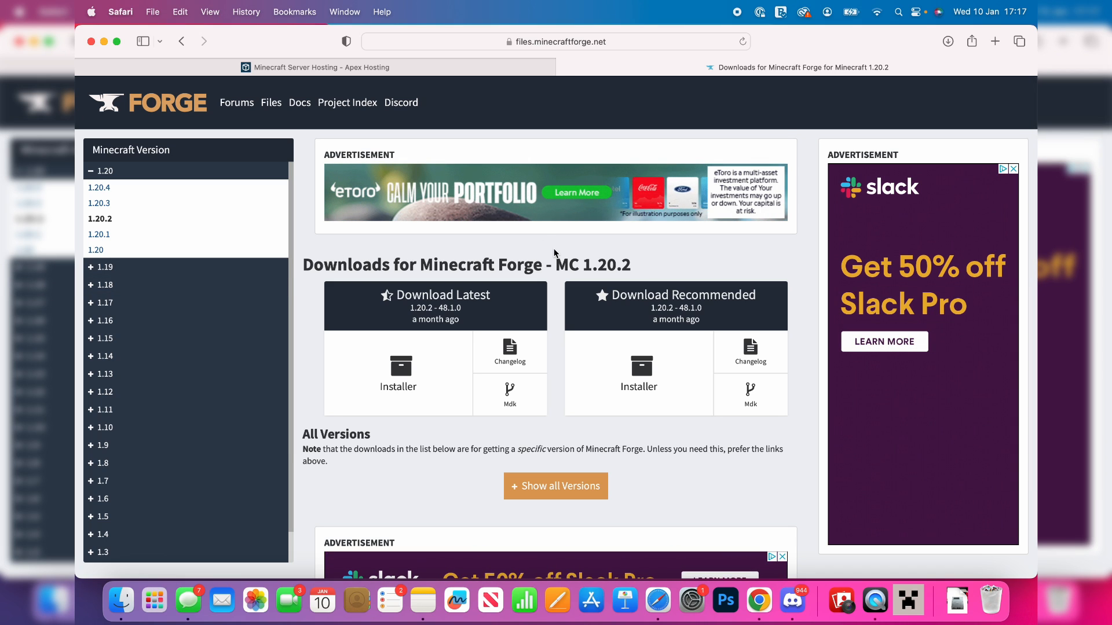
pyautogui.moveTo(317, 229)
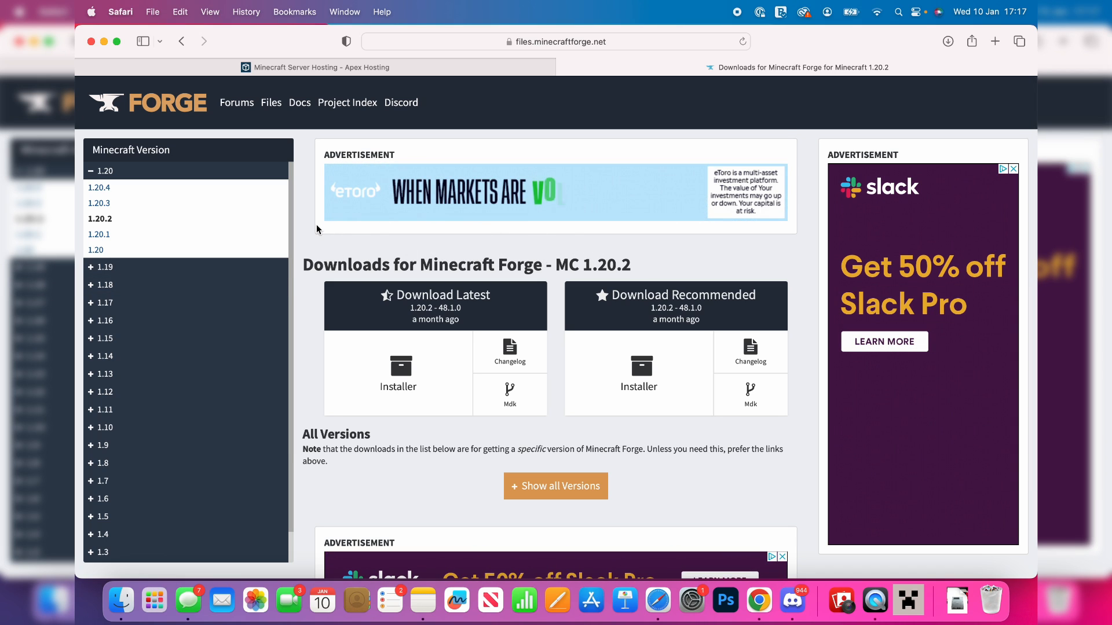
pyautogui.moveTo(422, 369)
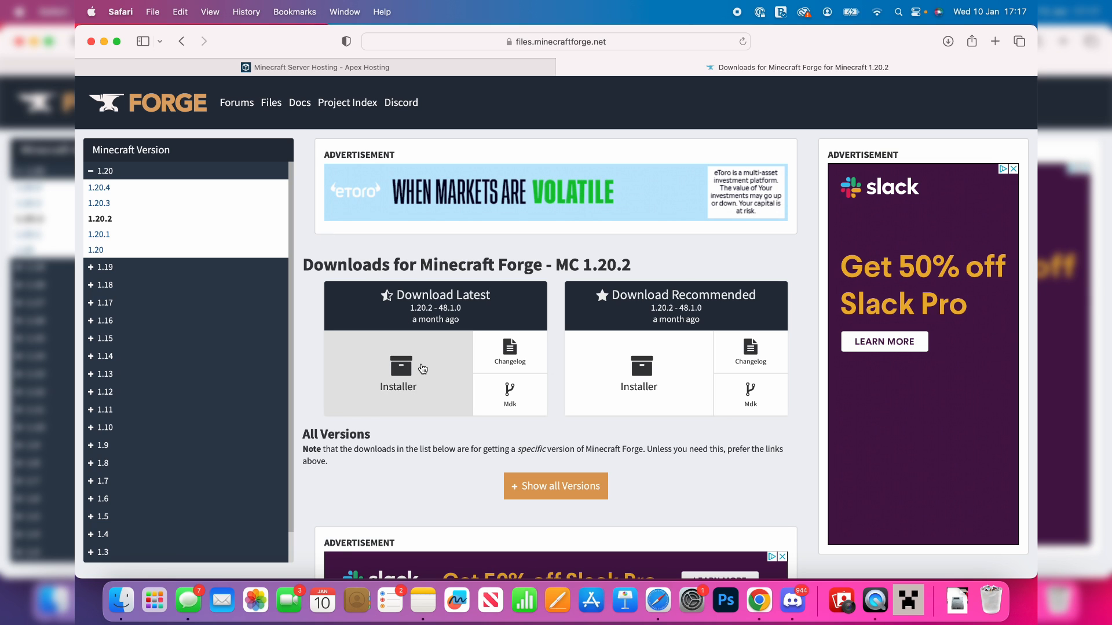
pyautogui.click(398, 368)
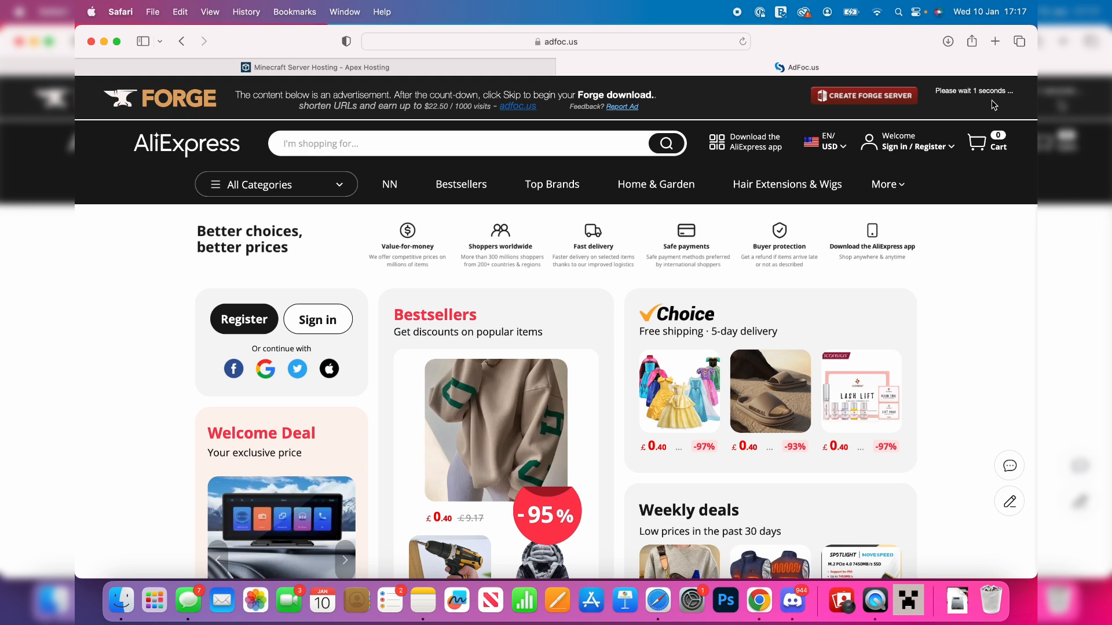
# Skip the adfoc.us advertisement and download forge-1.20.2-48.1.0-installer.jar
pyautogui.click(968, 97)
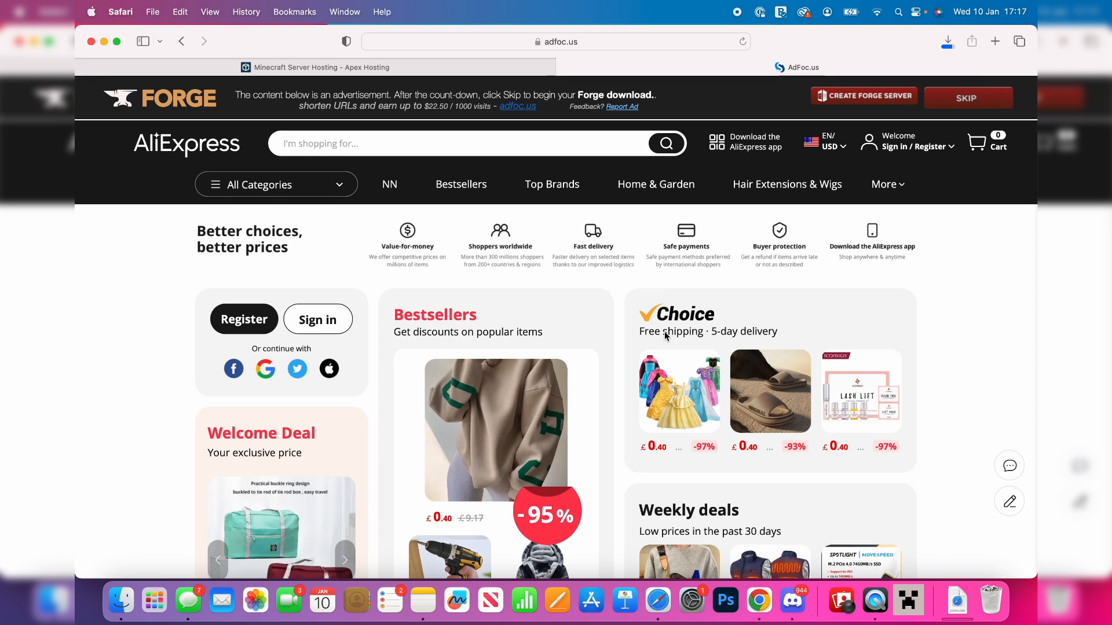
pyautogui.click(949, 42)
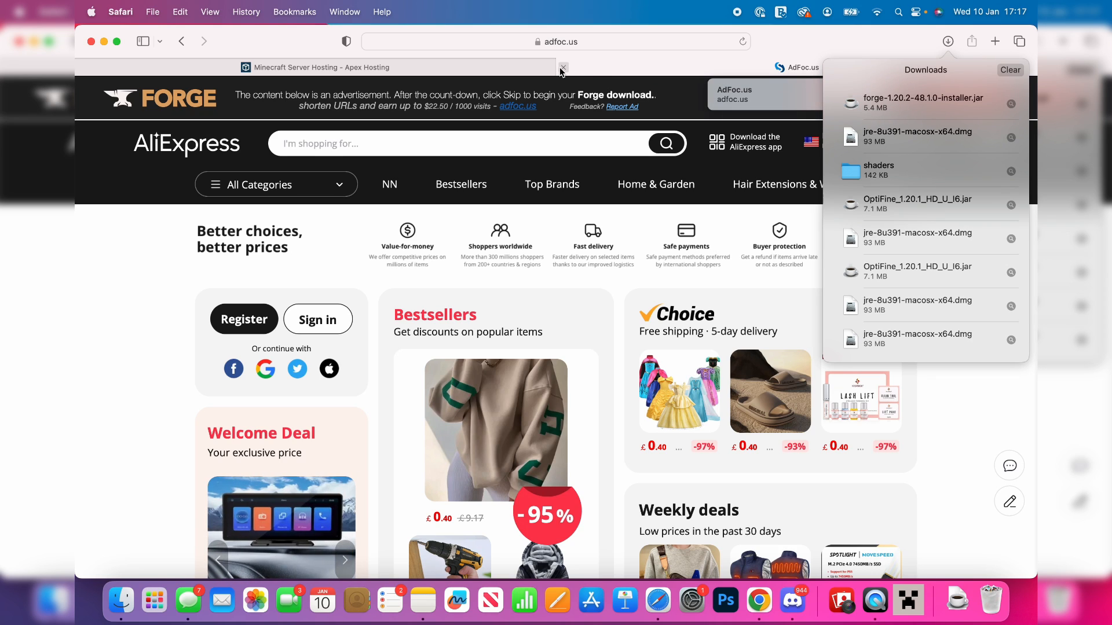
pyautogui.click(562, 68)
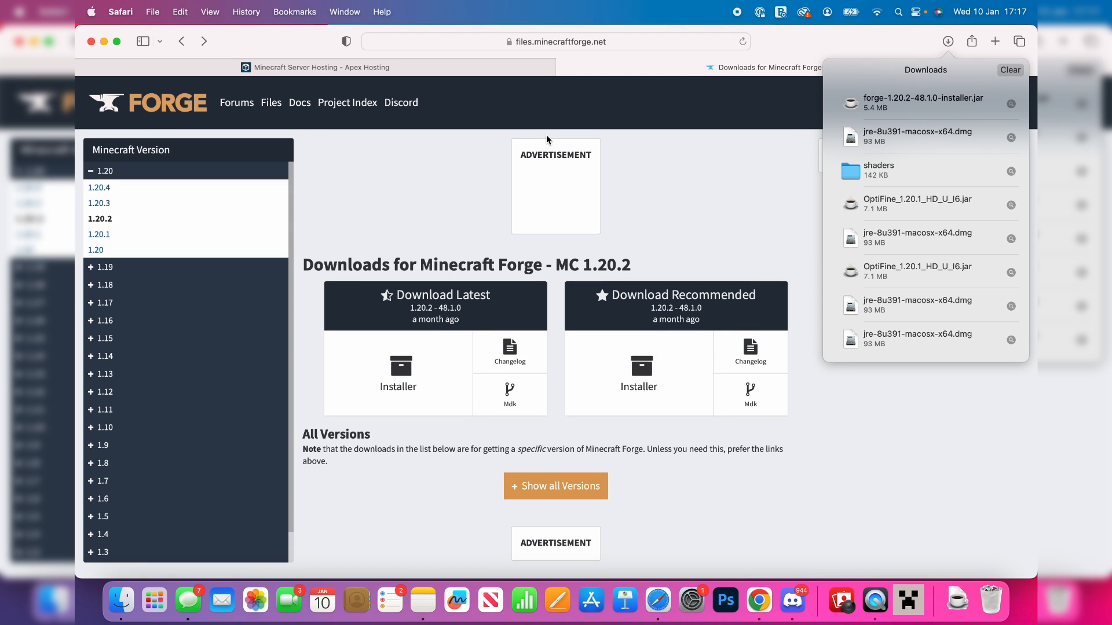
pyautogui.moveTo(541, 185)
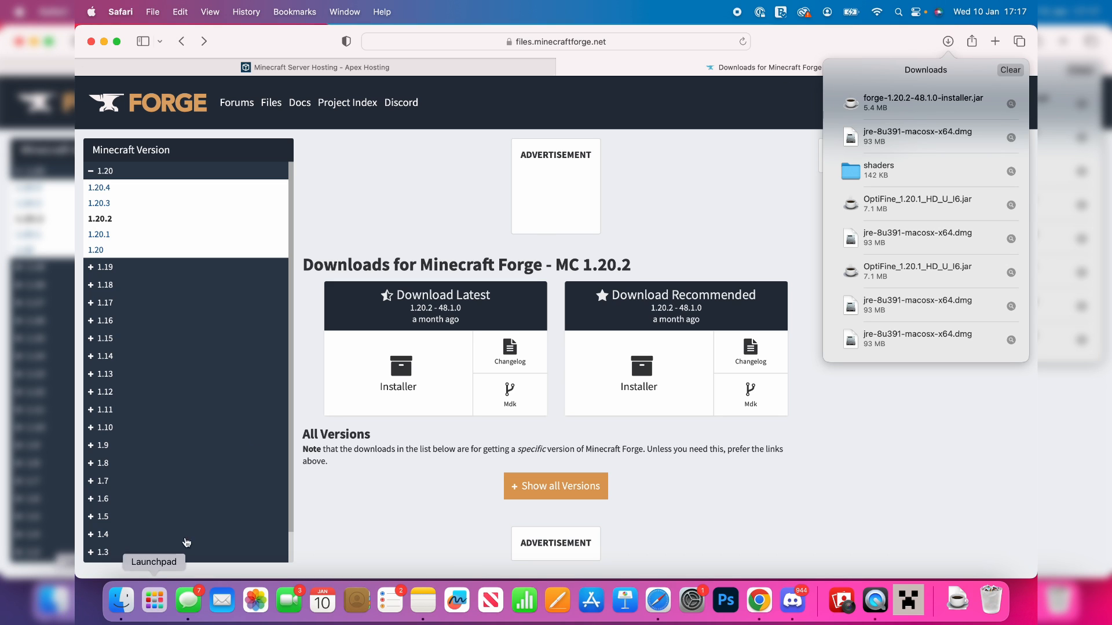
pyautogui.doubleClick(922, 104)
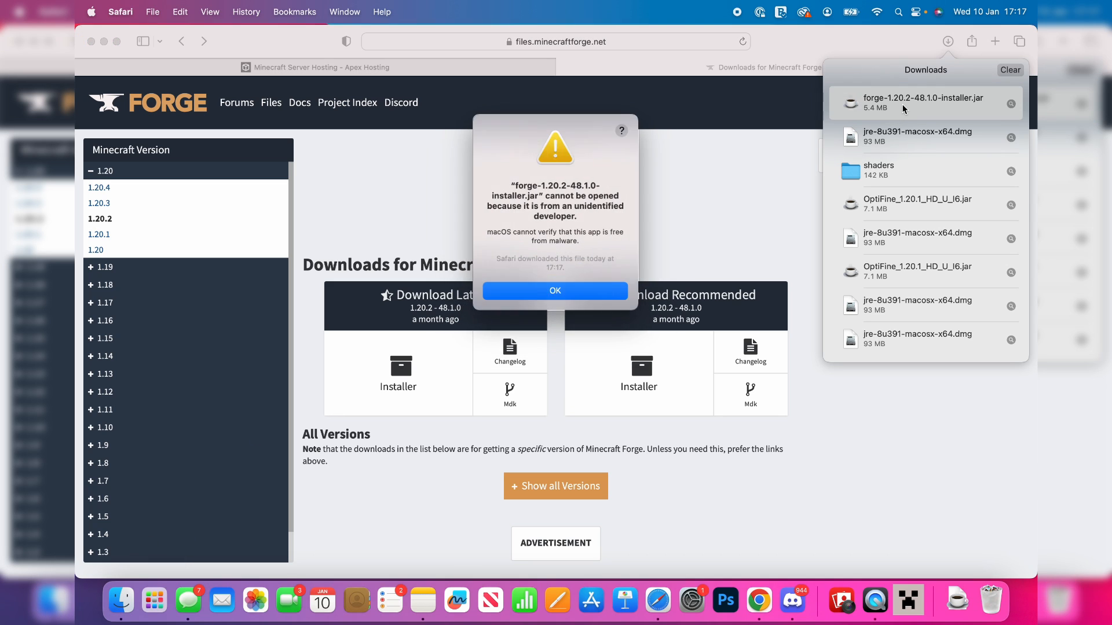
pyautogui.moveTo(564, 291)
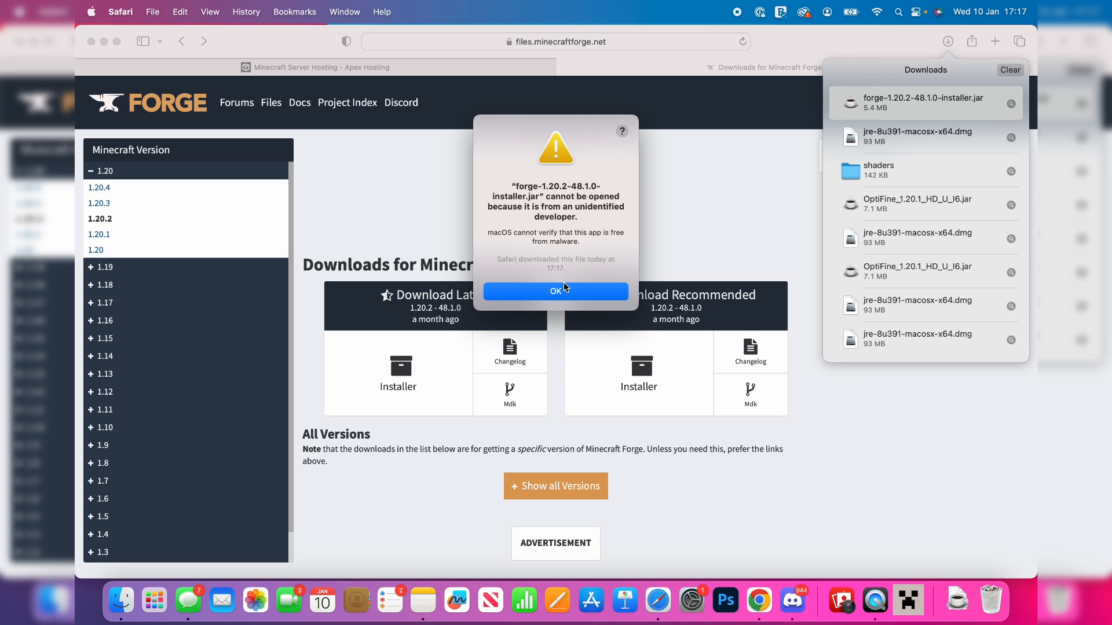
pyautogui.moveTo(556, 276)
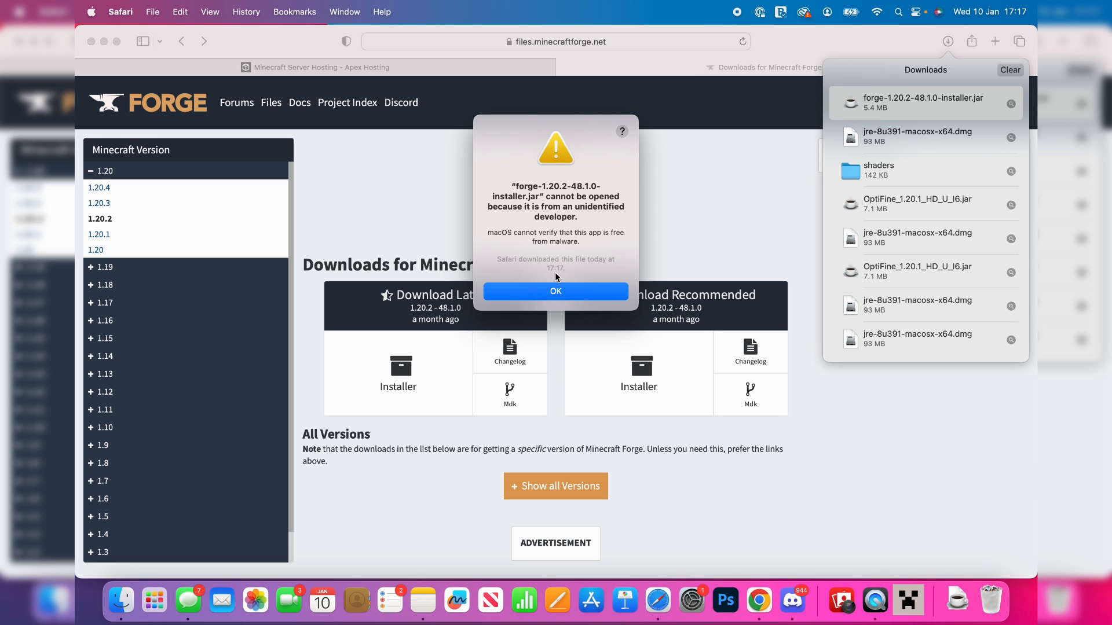
pyautogui.click(554, 291)
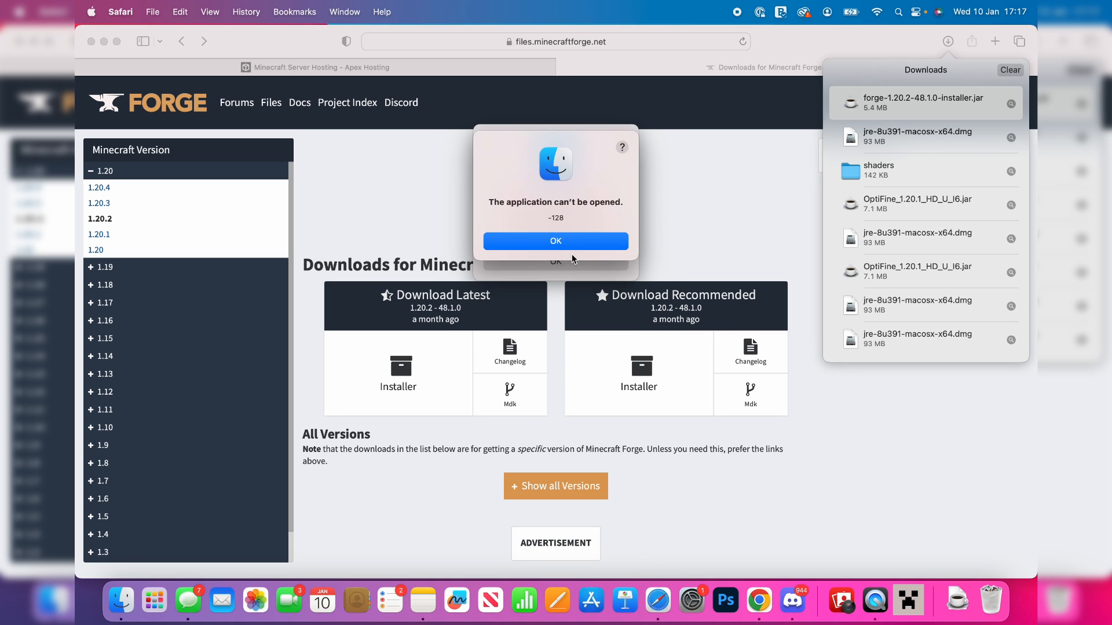
pyautogui.click(555, 241)
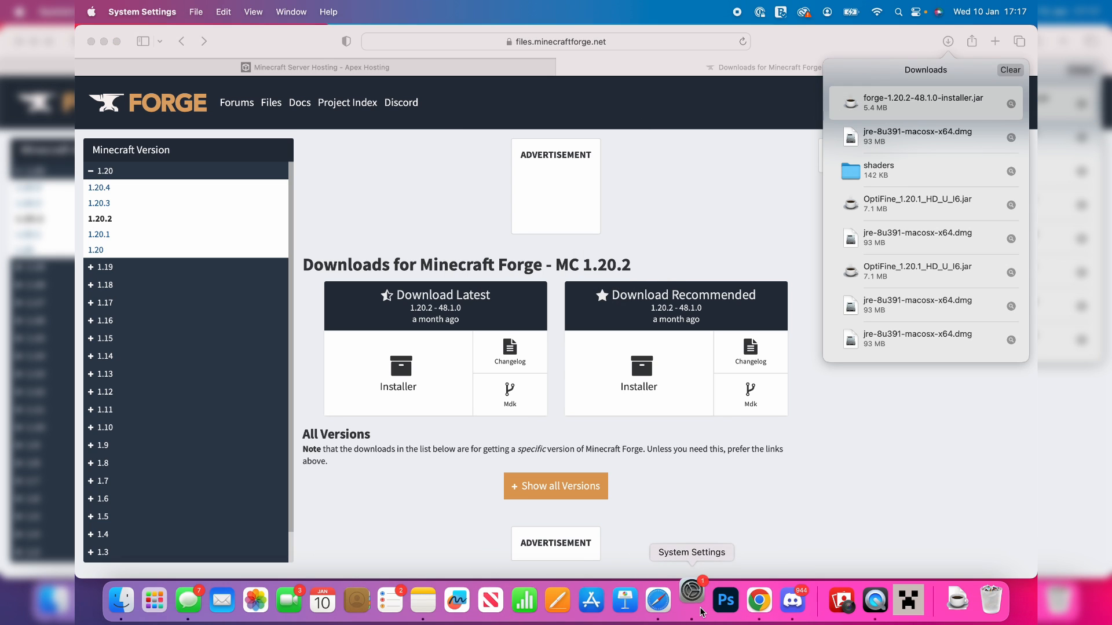
# In Privacy & Security, allow the blocked Forge installer with Open Anyway and password authorization
pyautogui.click(690, 600)
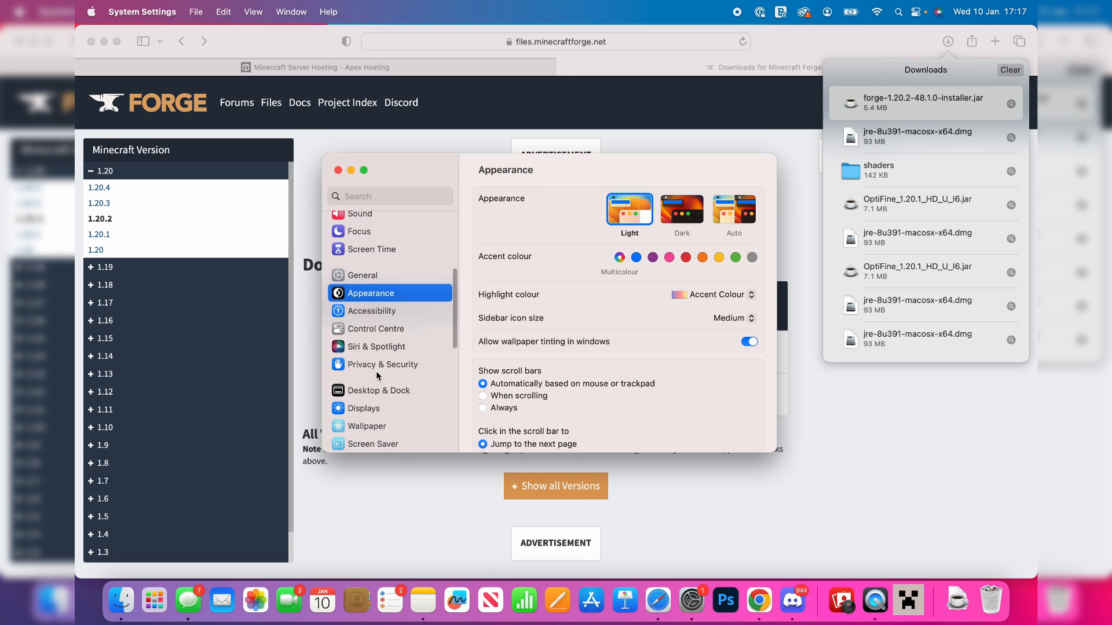
pyautogui.click(381, 364)
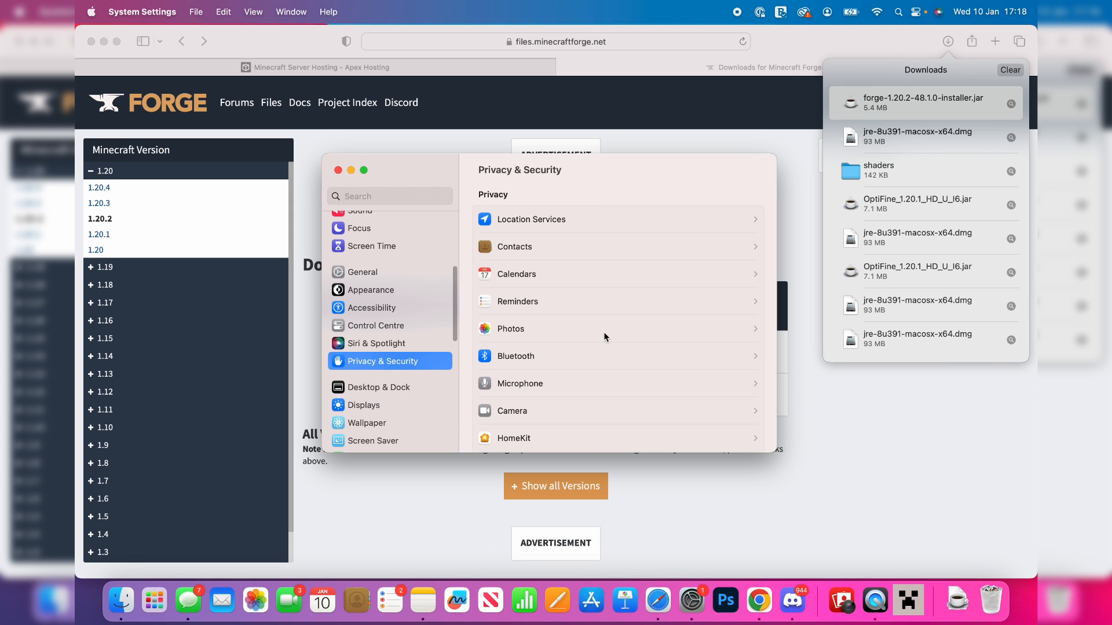
pyautogui.scroll(-3)
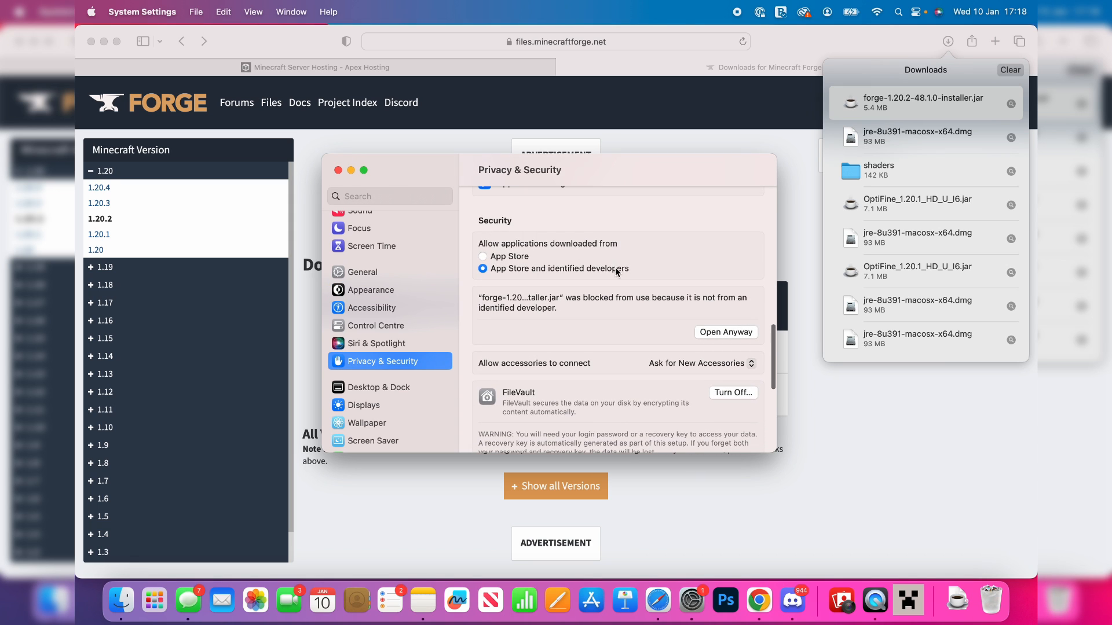
pyautogui.moveTo(758, 330)
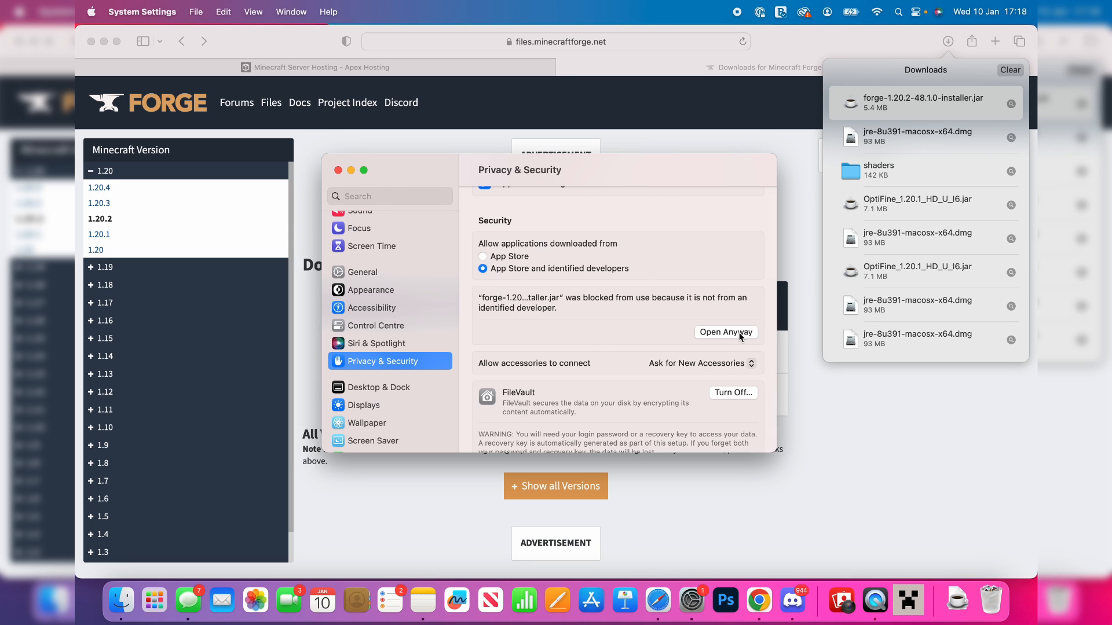
pyautogui.click(725, 333)
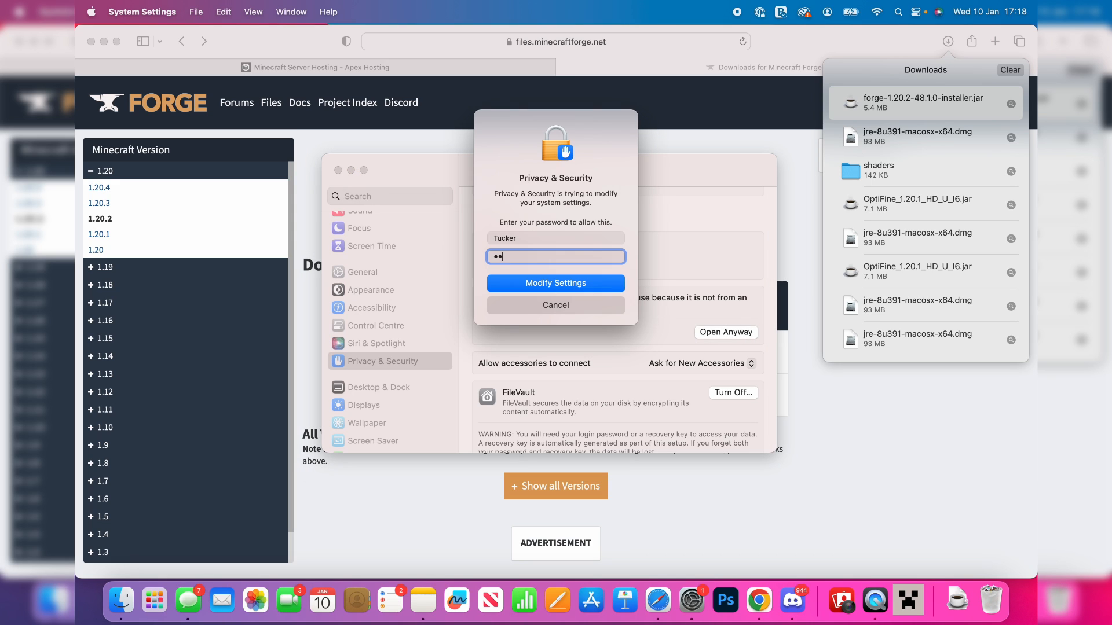
pyautogui.click(554, 282)
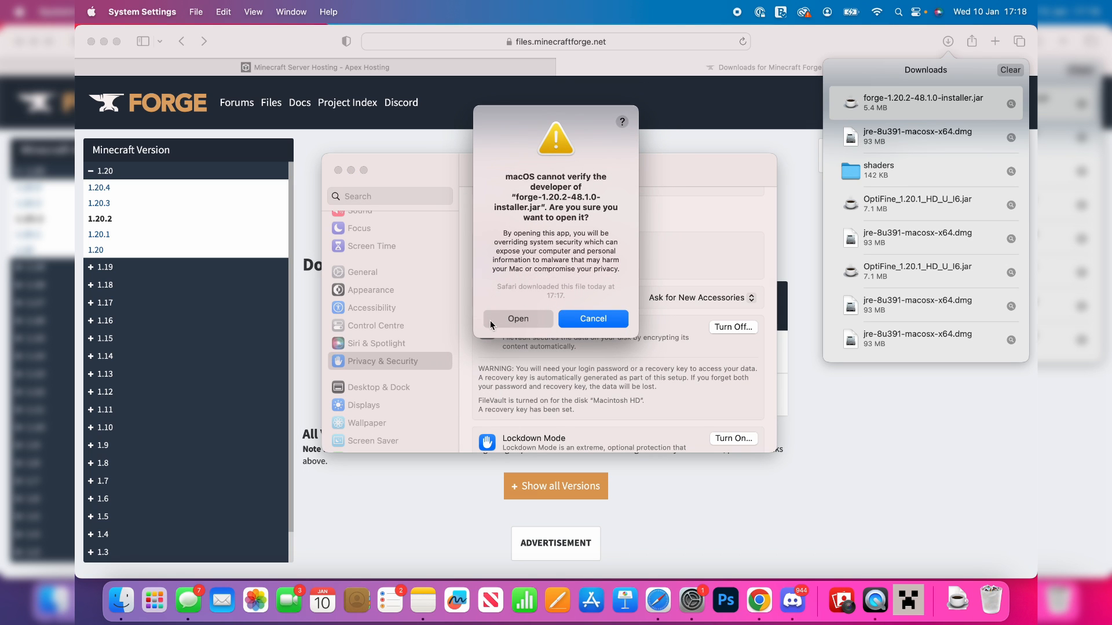
# Run the unverified Forge installer and install the 1.20.2-48.1.0 client profile
pyautogui.click(518, 318)
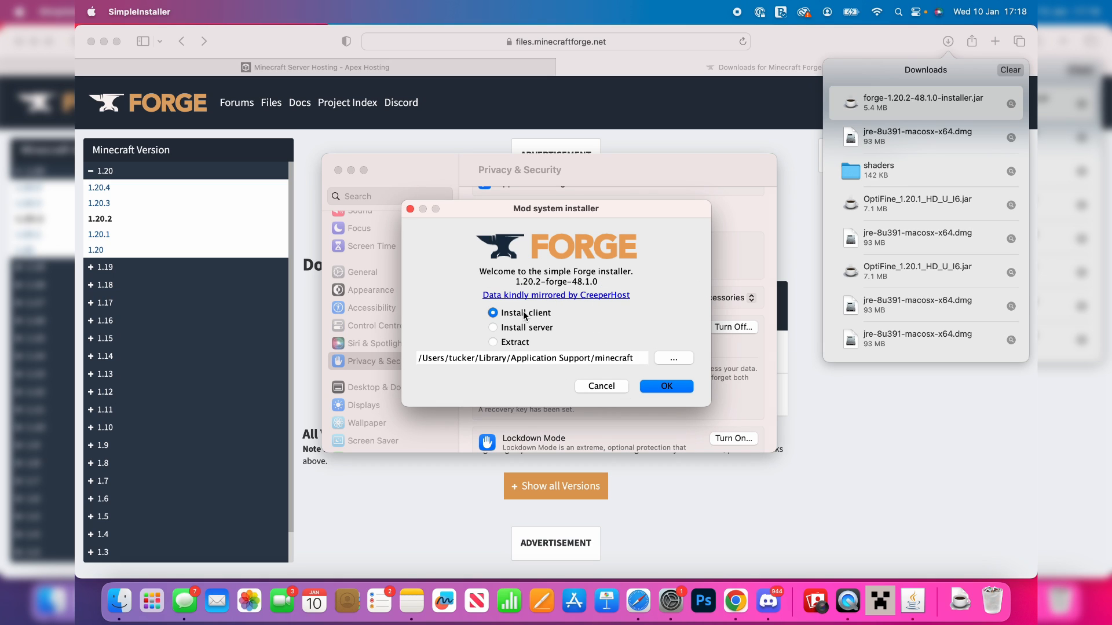
pyautogui.click(664, 386)
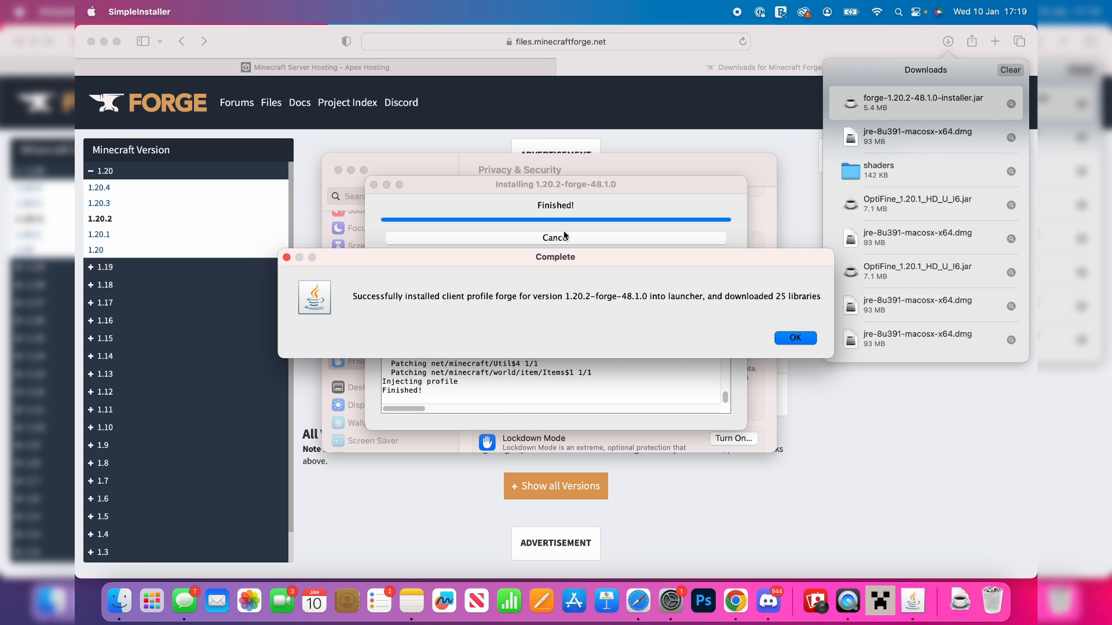
pyautogui.moveTo(795, 337)
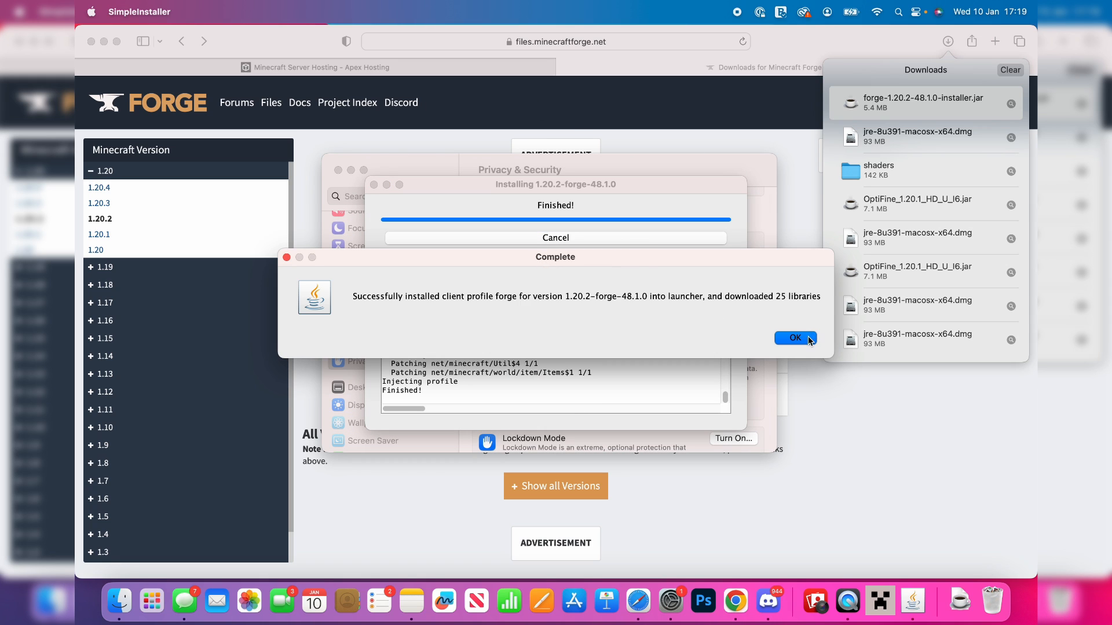
pyautogui.click(792, 337)
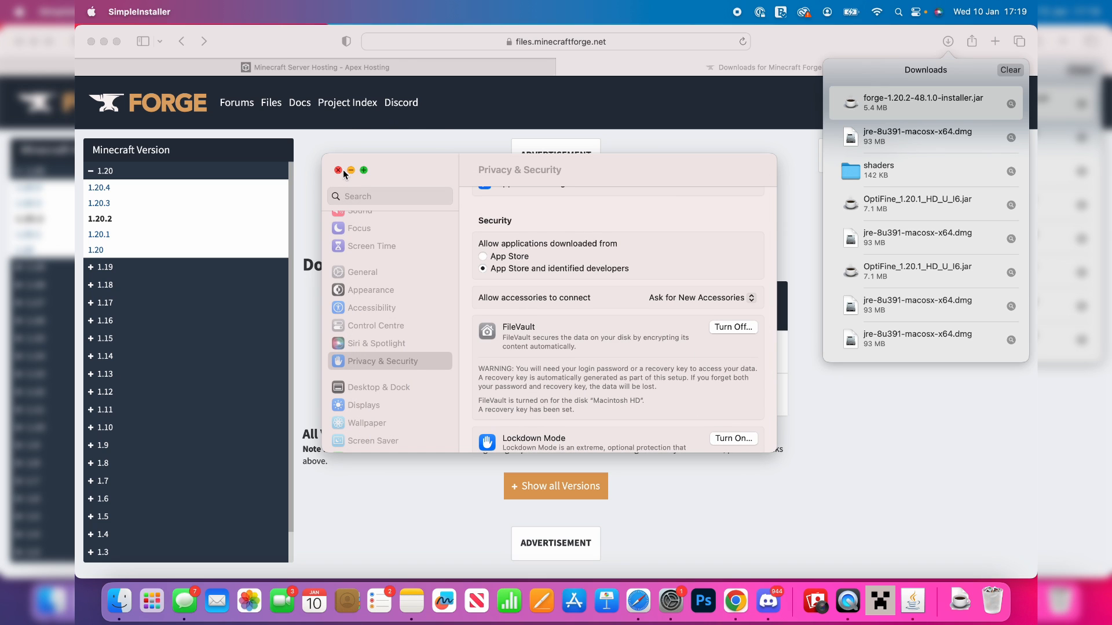
# Close System Settings and reach curseforge.com via a 'curseforge' web search
pyautogui.click(339, 170)
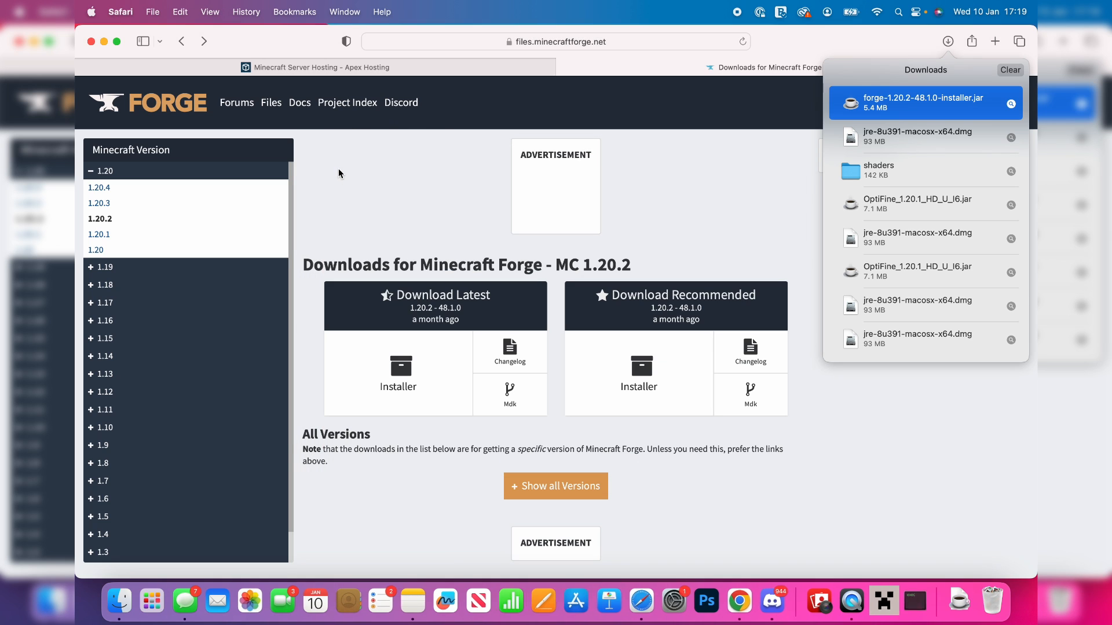
pyautogui.moveTo(563, 27)
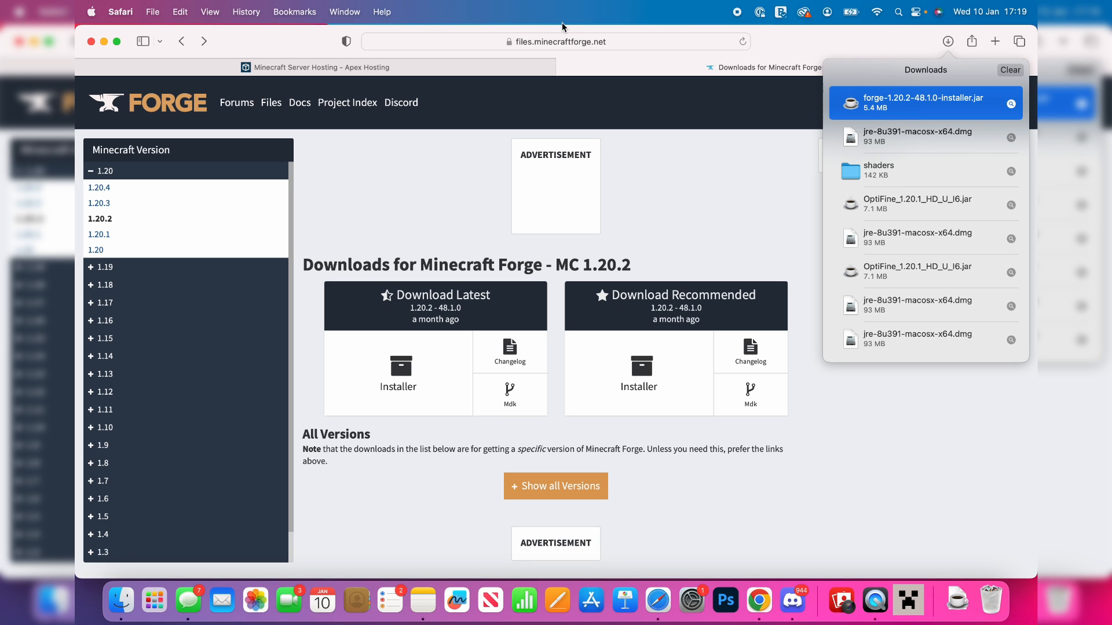
pyautogui.click(555, 42)
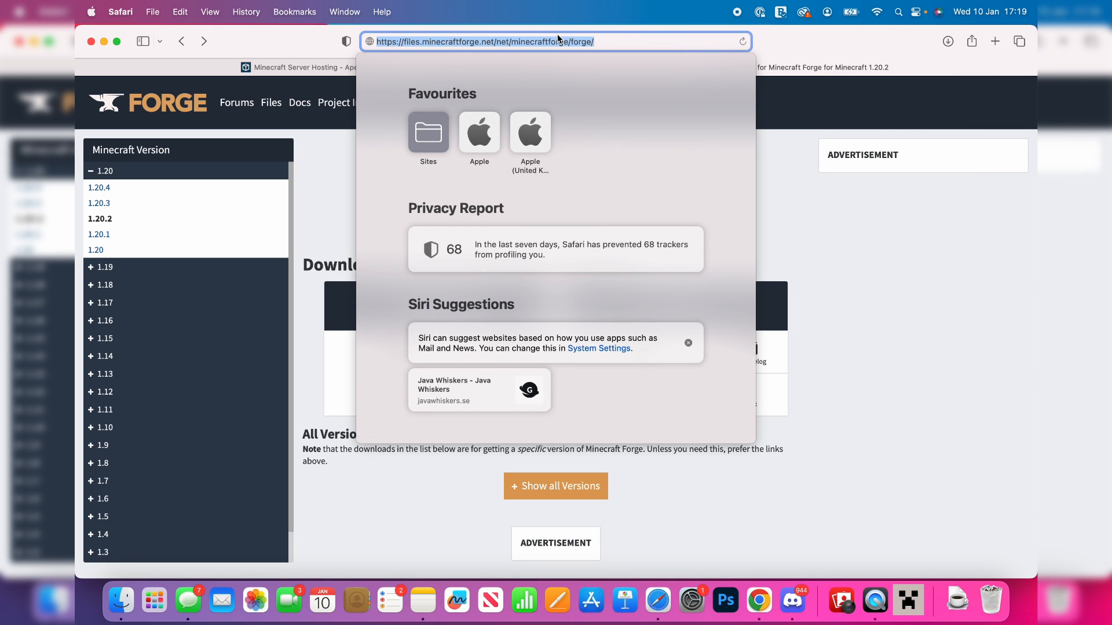
pyautogui.write('curseforge')
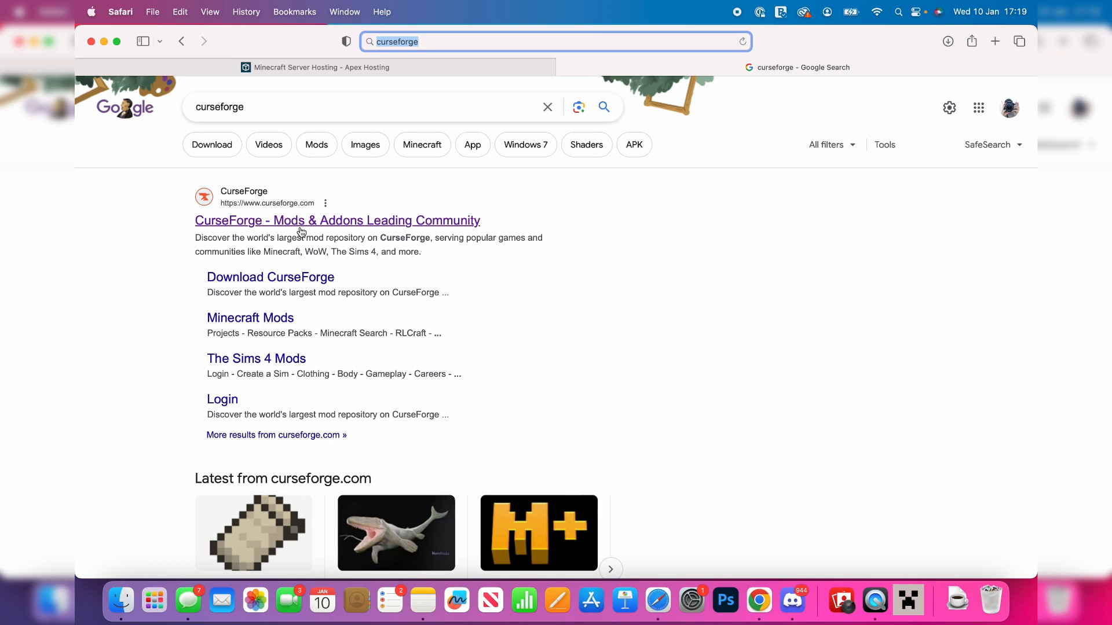
pyautogui.click(337, 220)
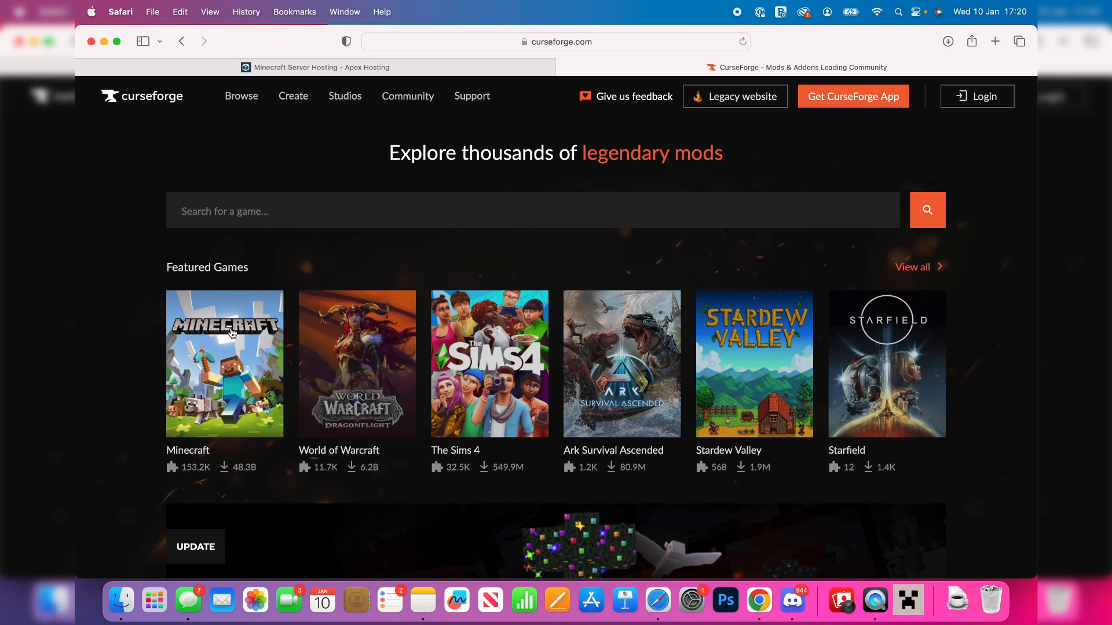
# Browse CurseForge's Minecraft mods list sorted by popularity
pyautogui.click(224, 364)
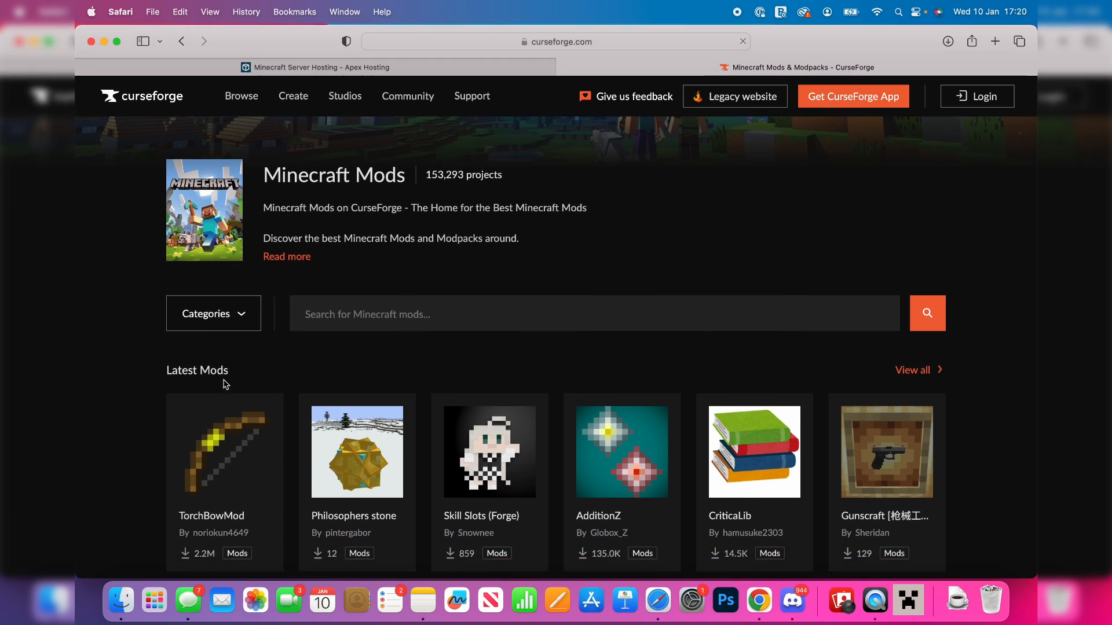
pyautogui.scroll(-3)
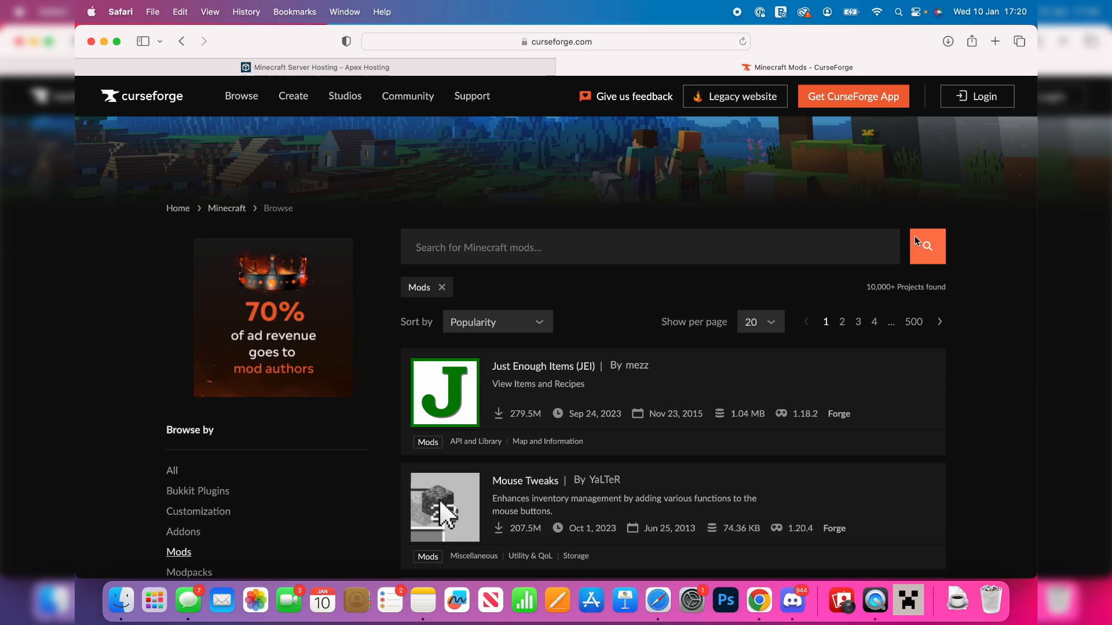
pyautogui.moveTo(525, 408)
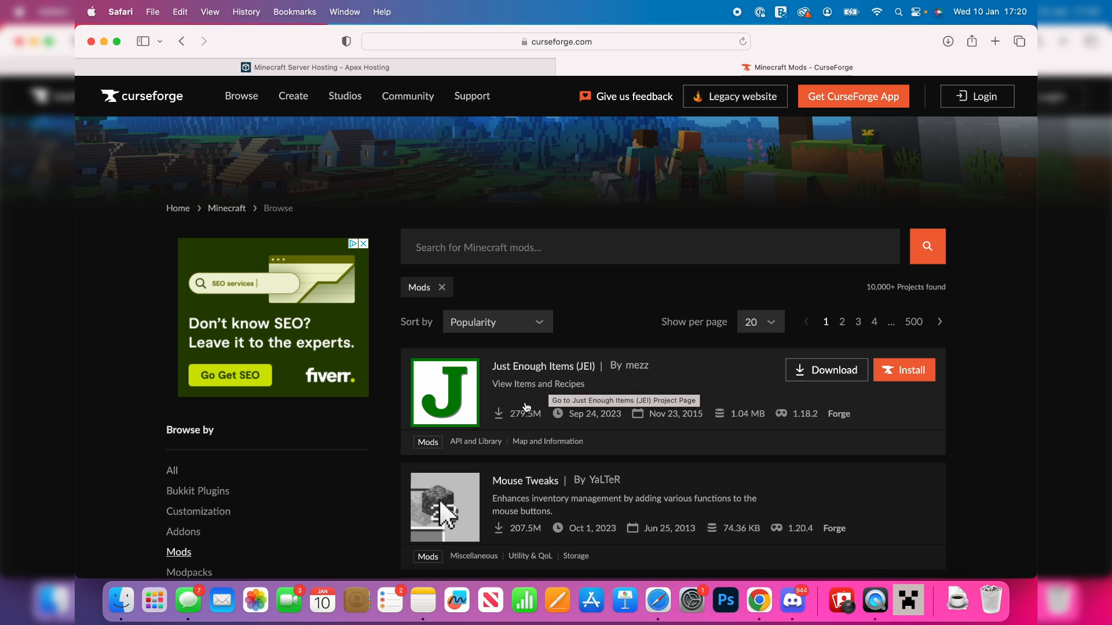
# From the Just Enough Items Files list, download jei-1.20.2-forge-16.0.0.28.jar
pyautogui.click(543, 366)
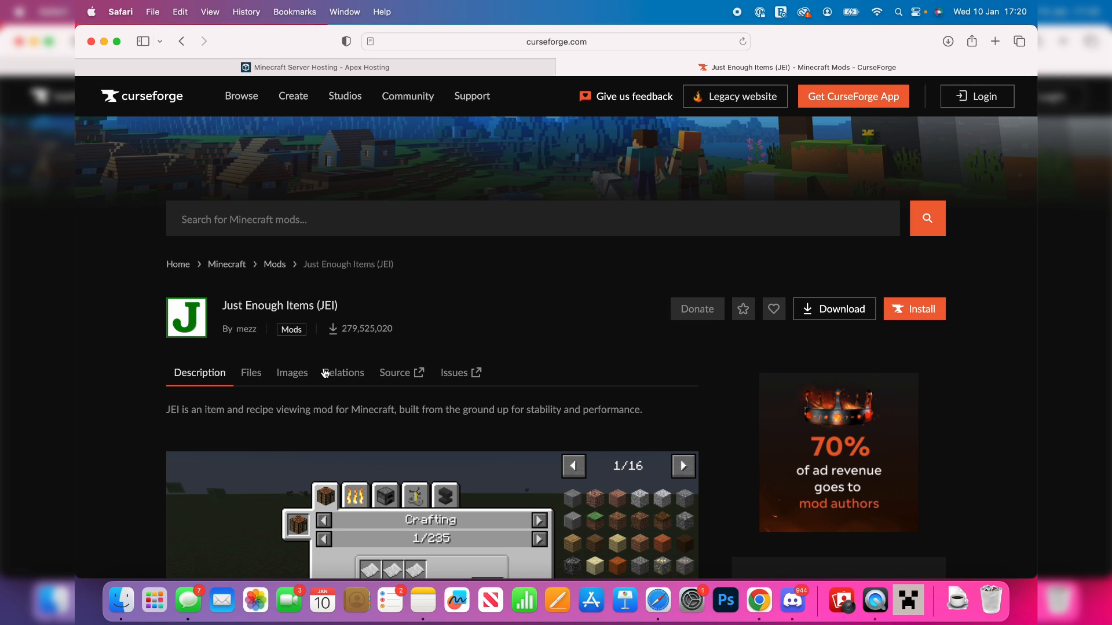
pyautogui.click(251, 372)
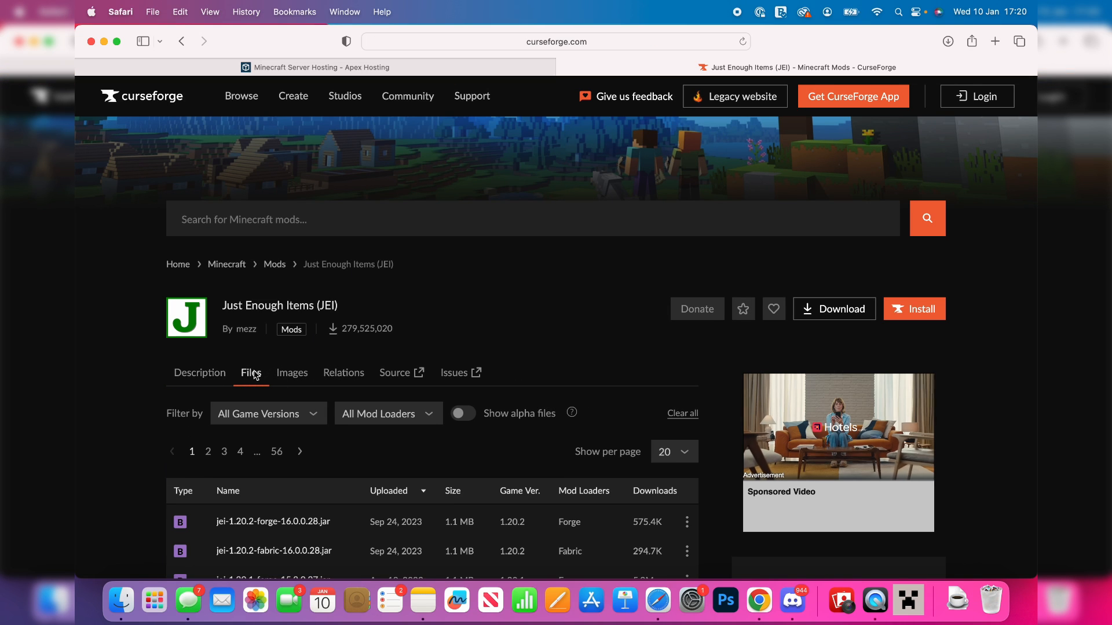
pyautogui.scroll(-3)
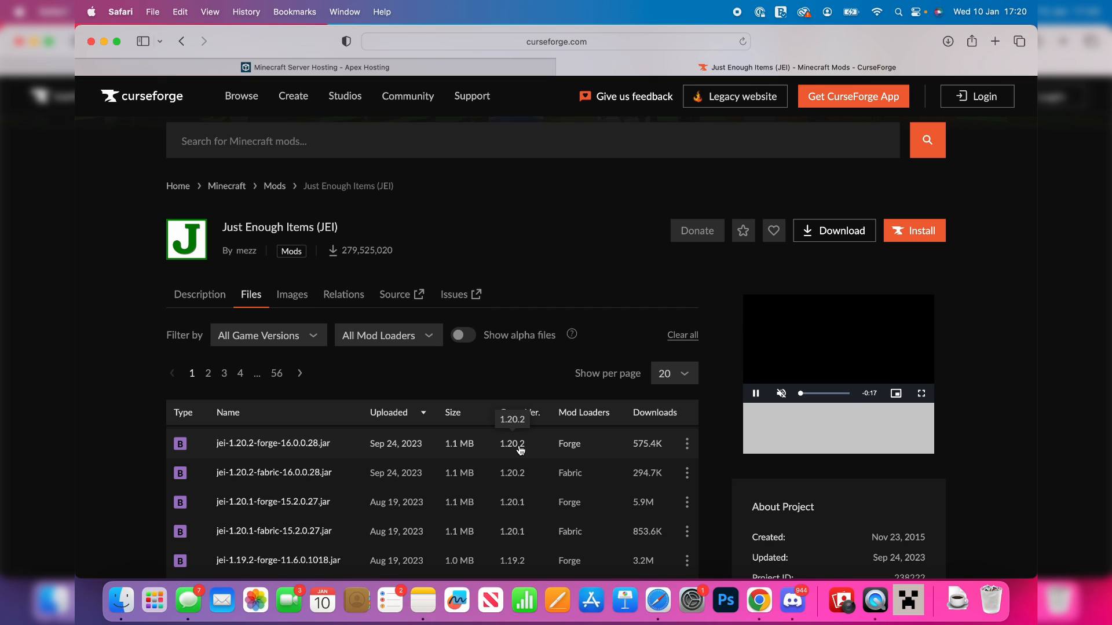
pyautogui.moveTo(593, 452)
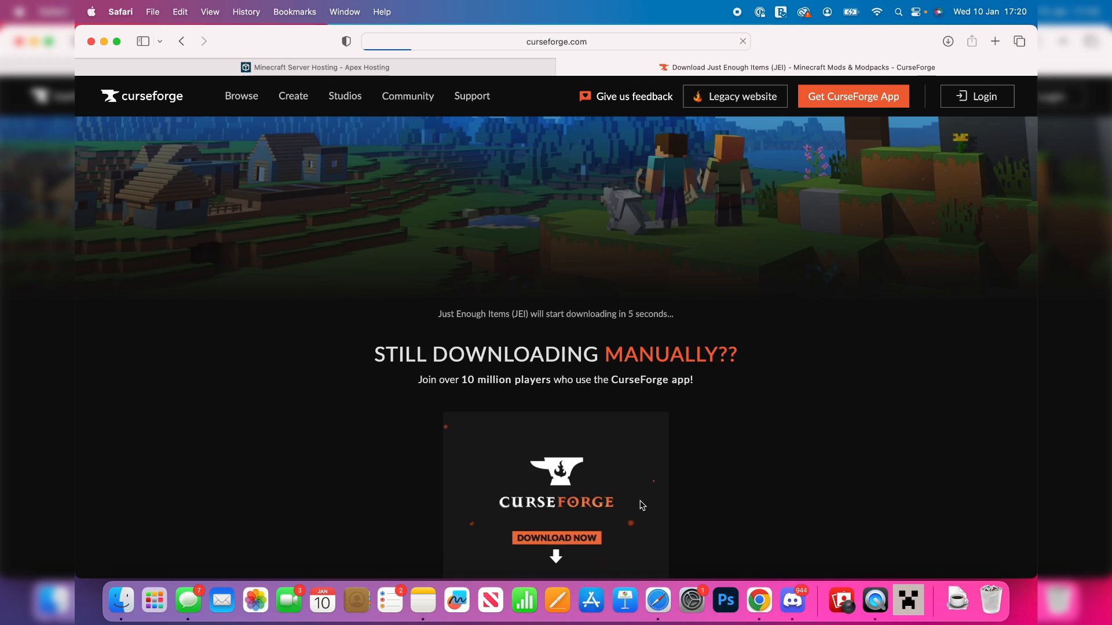
pyautogui.scroll(-3)
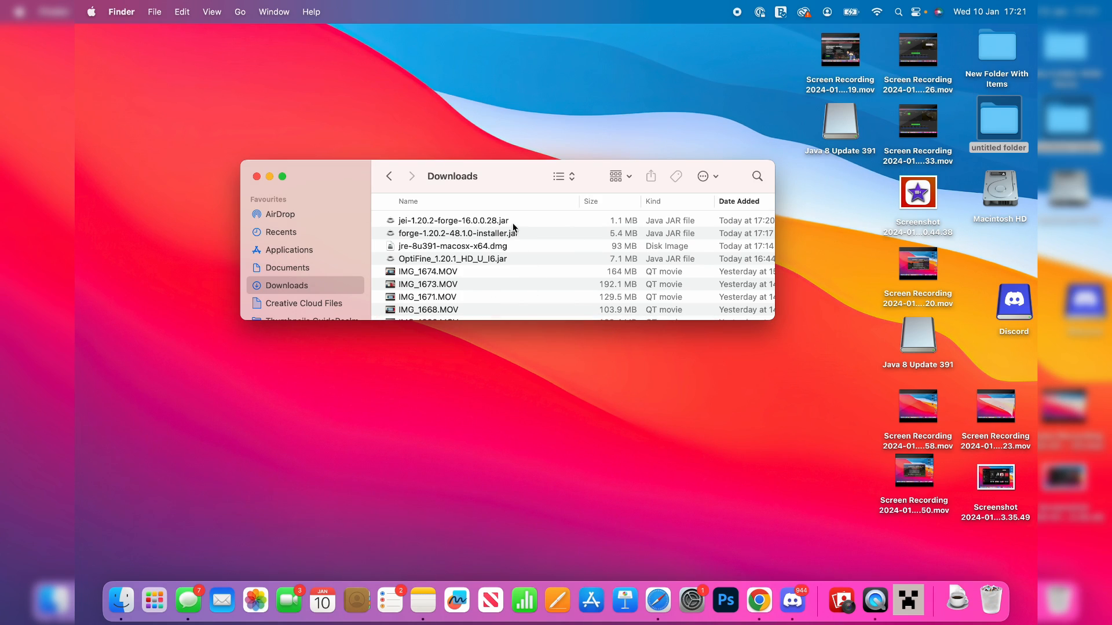
# Move jei-1.20.2-forge-16.0.0.28.jar from Downloads to the desktop and close the window
pyautogui.click(454, 220)
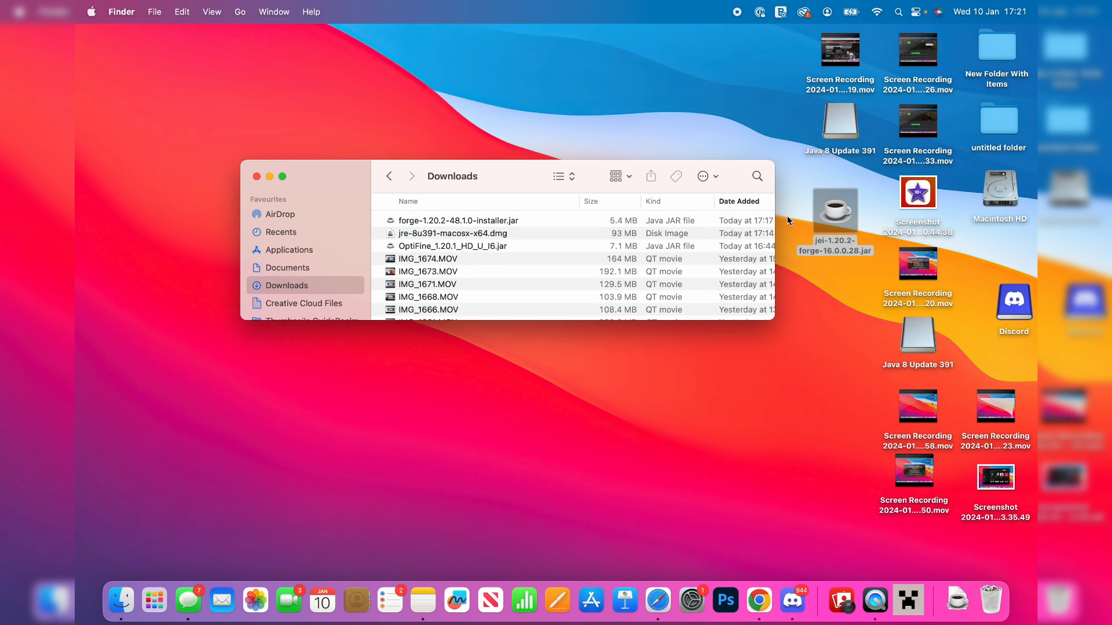
pyautogui.click(257, 176)
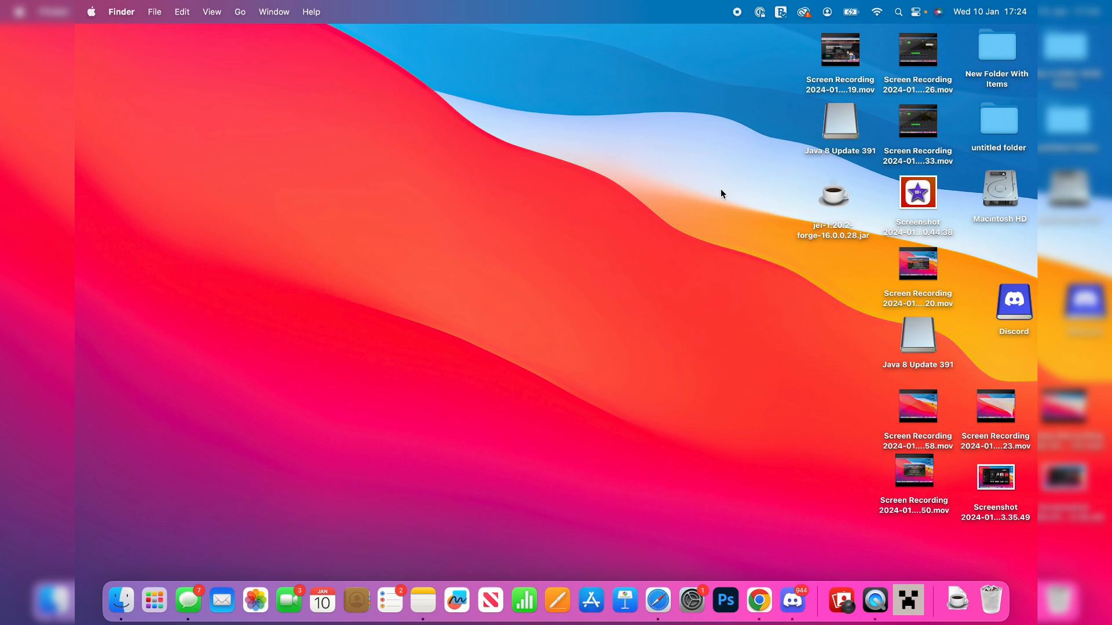
pyautogui.moveTo(908, 601)
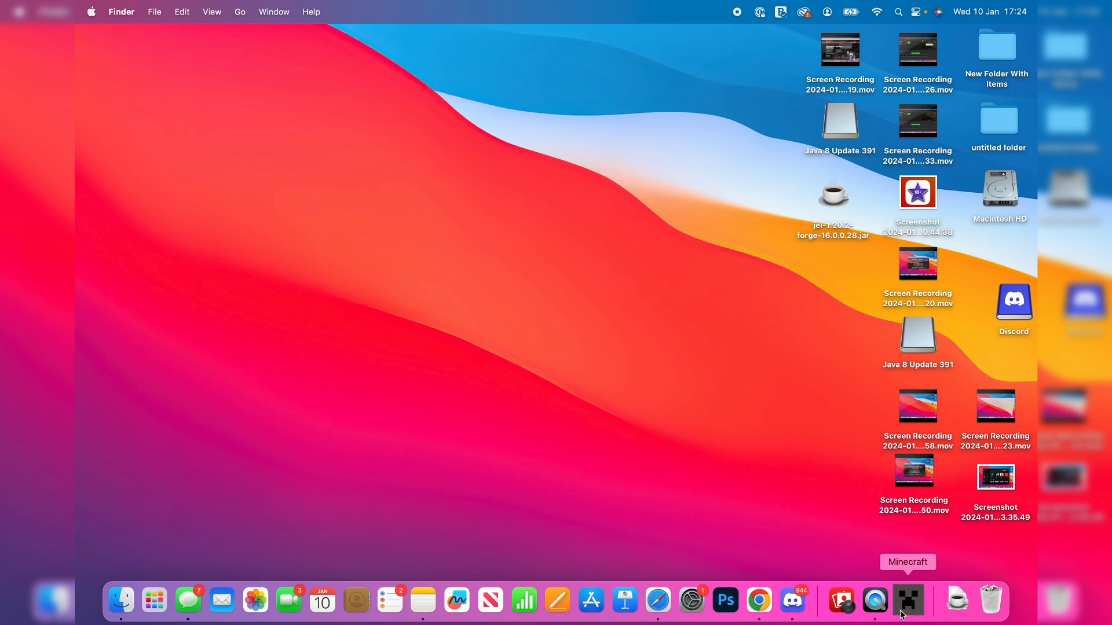
# Launch the forge 1.20.2-forge-48.1.0 profile from the Minecraft Launcher to reach the Forge title screen
pyautogui.click(908, 601)
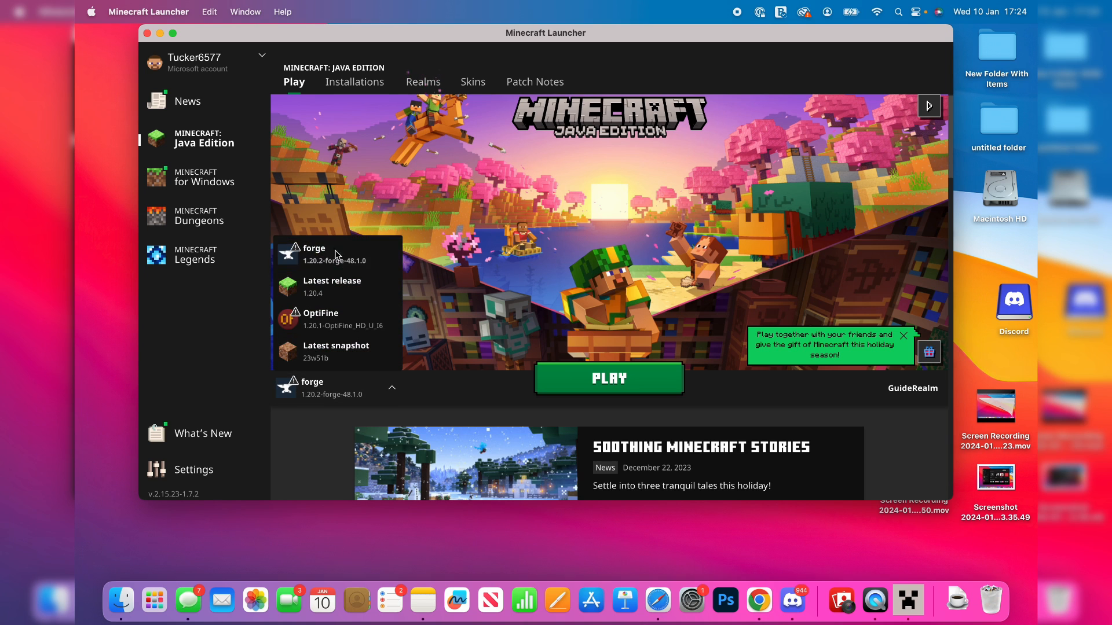
pyautogui.click(607, 377)
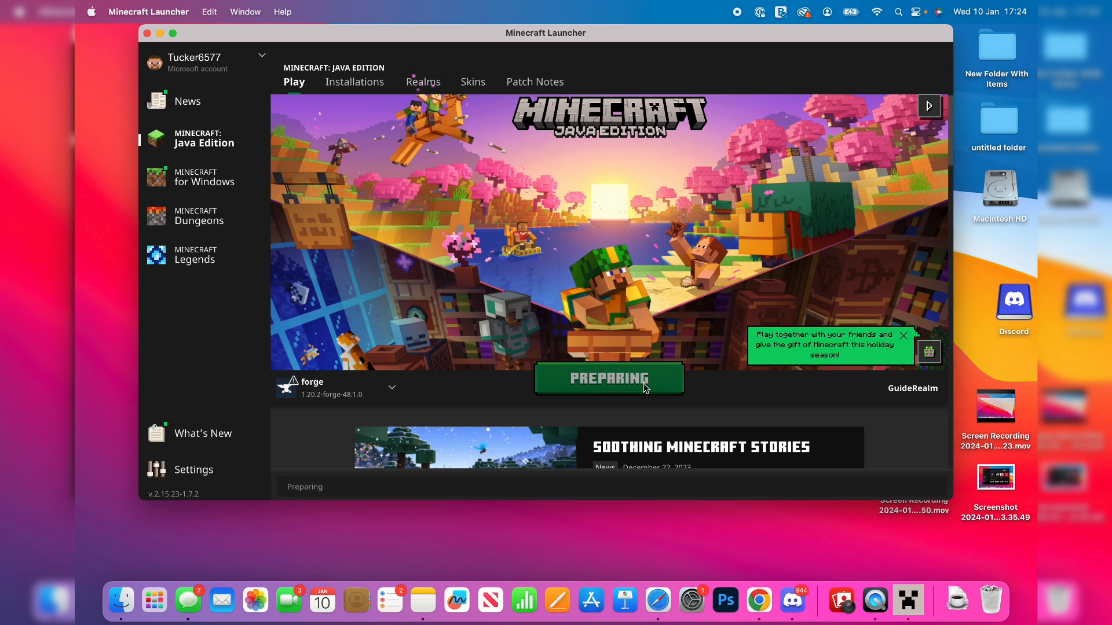
pyautogui.click(608, 378)
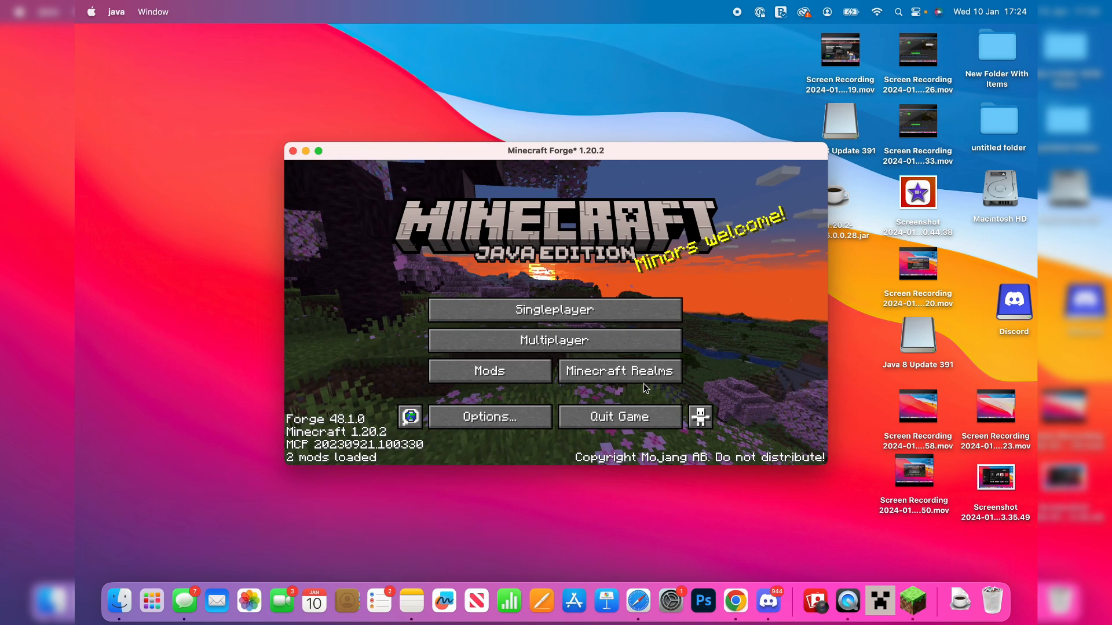
pyautogui.moveTo(489, 370)
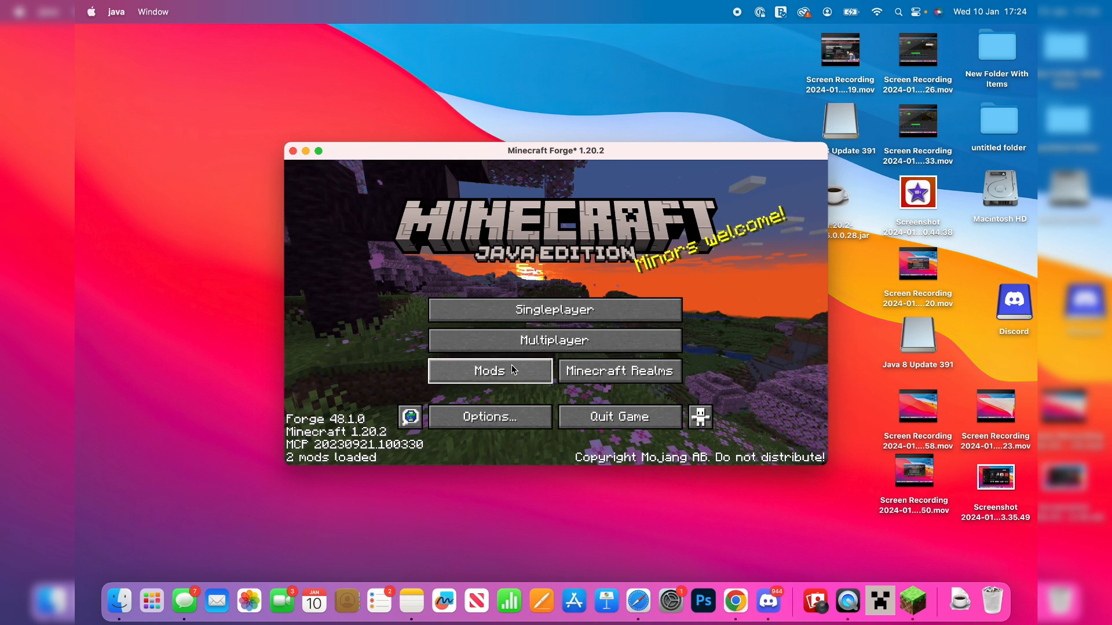
# Reveal the game's empty mods folder in Finder from the Mods screen, then return to the title screen
pyautogui.click(489, 371)
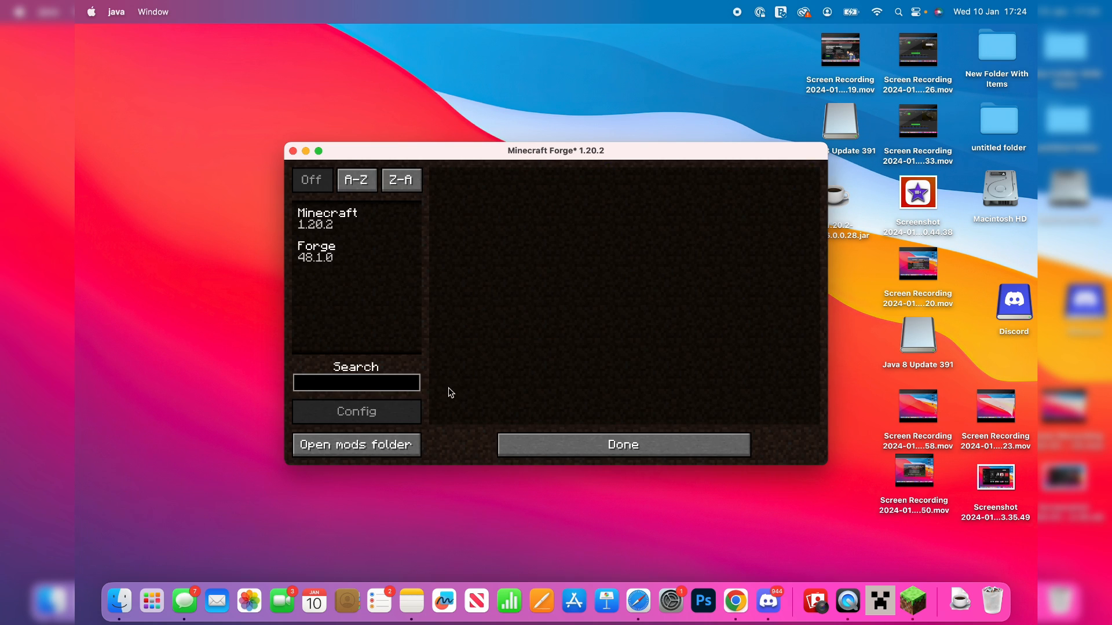
pyautogui.click(356, 445)
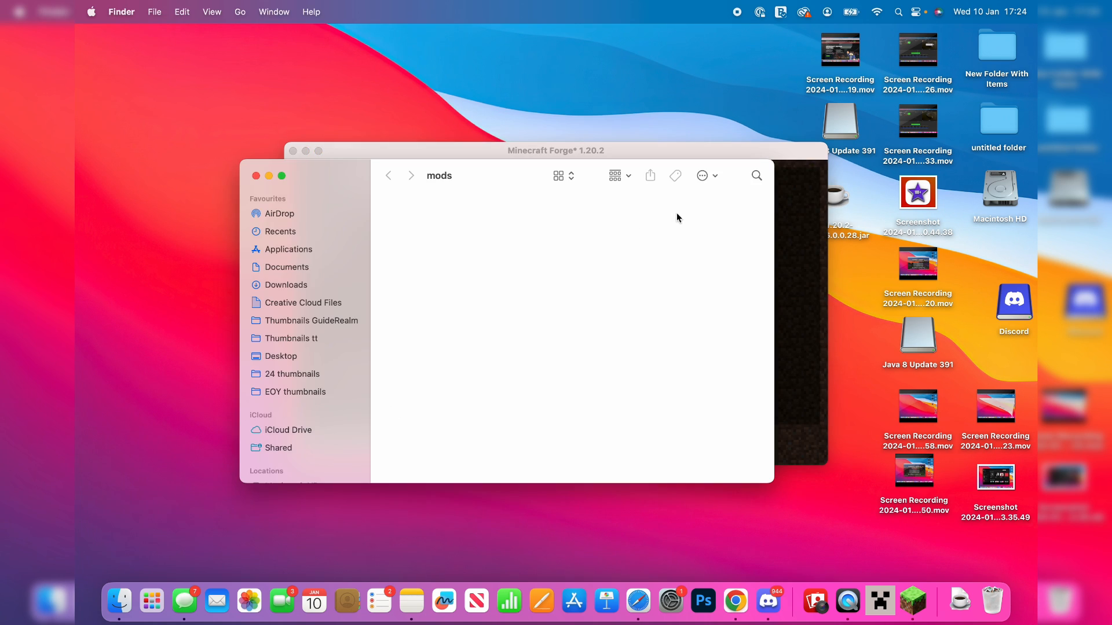
pyautogui.moveTo(780, 282)
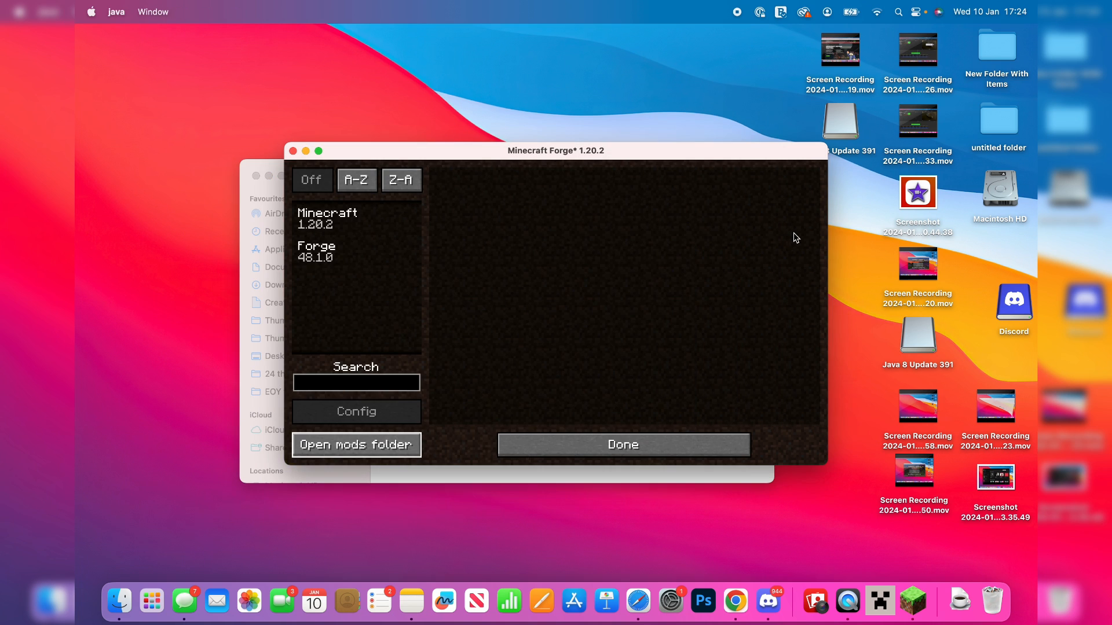
pyautogui.click(622, 444)
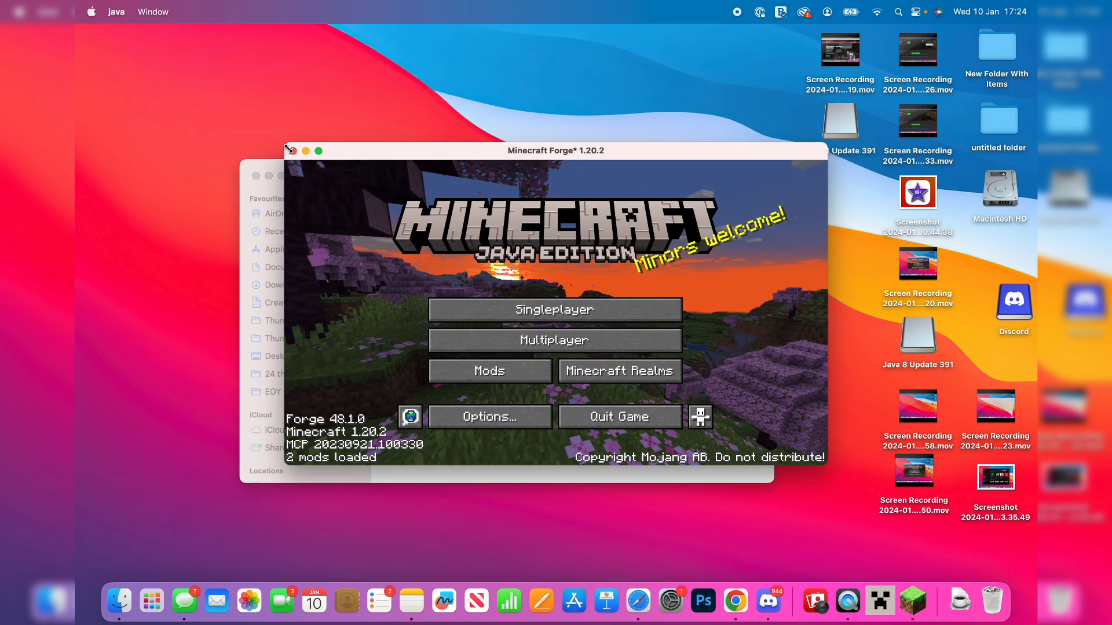
# Relaunch the game and confirm Just Enough Items 16.0.0.28 appears in the Mods list with 3 mods loaded
pyautogui.click(292, 151)
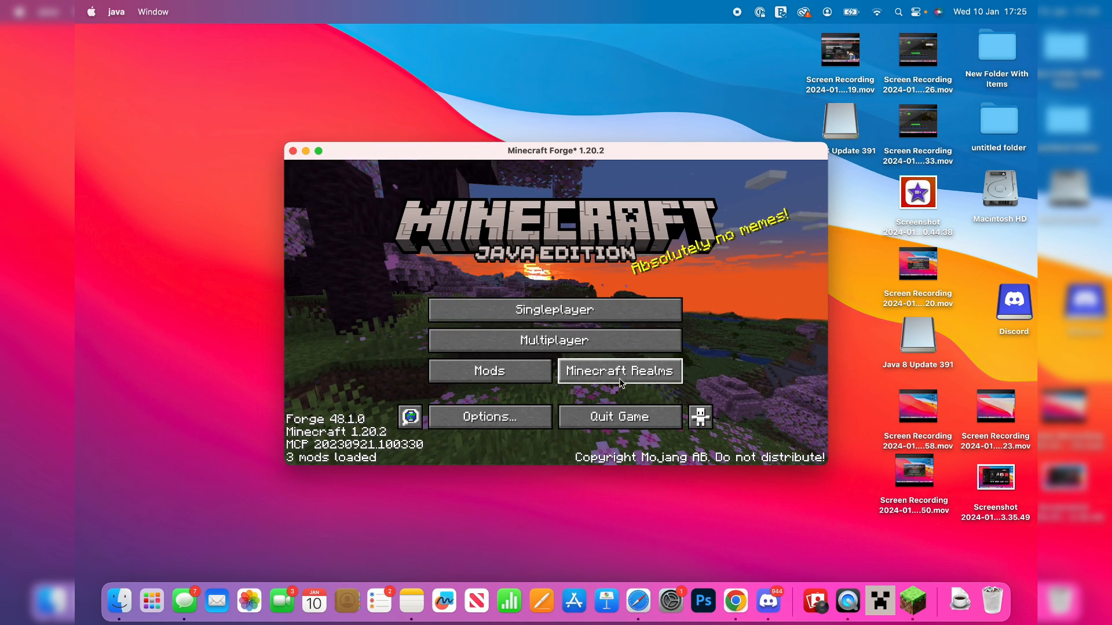
pyautogui.click(489, 371)
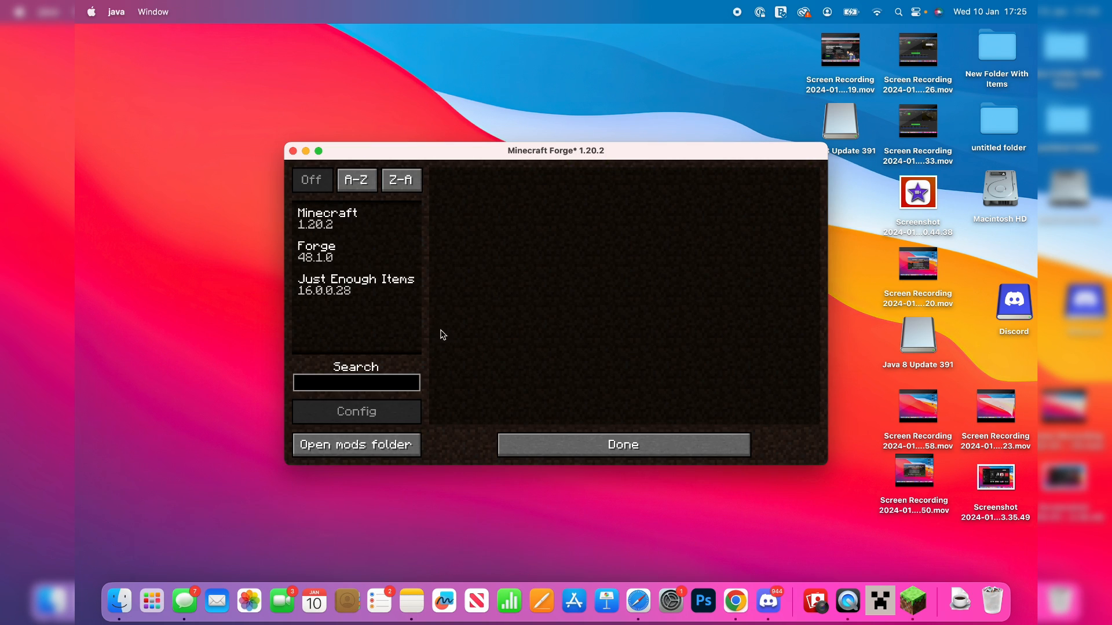
pyautogui.click(354, 285)
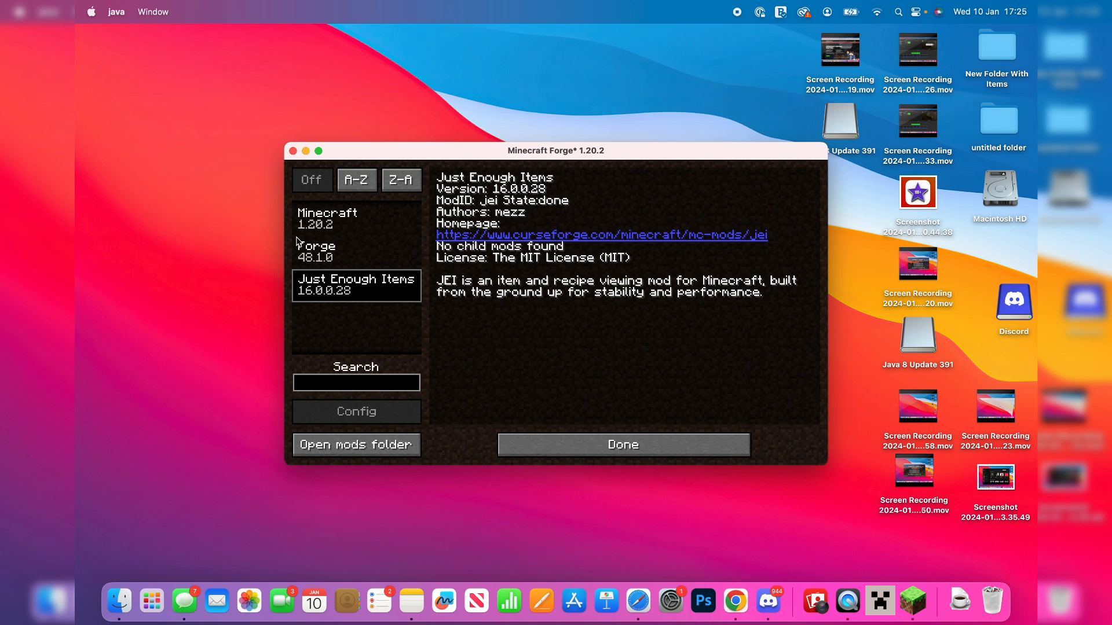
pyautogui.click(622, 445)
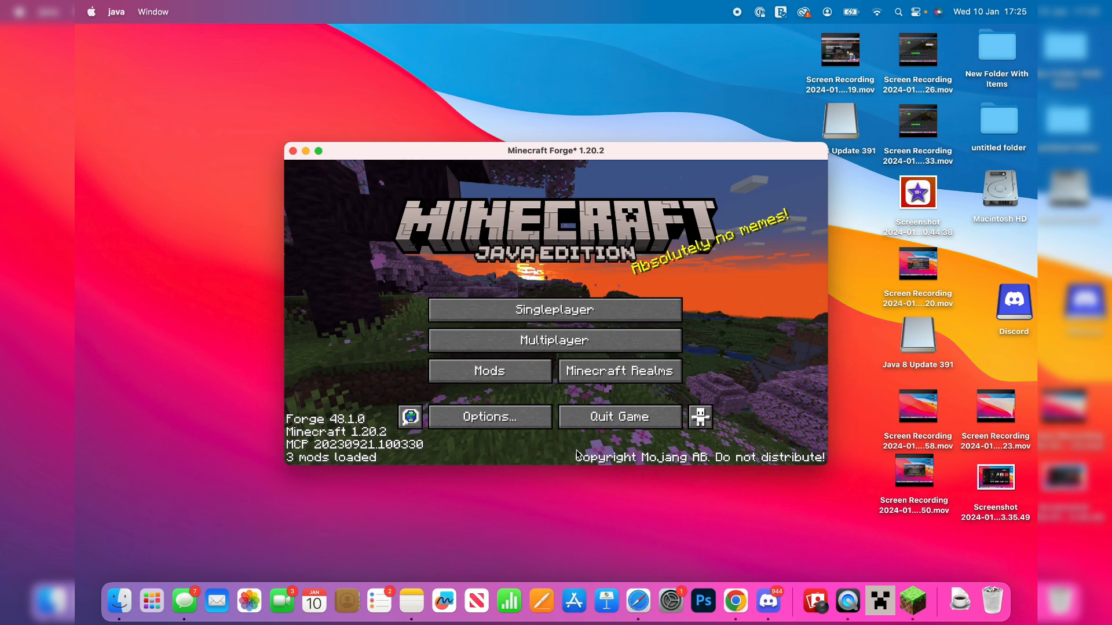
# Load a singleplayer world and show the inventory with the JEI item list on page 2 of 30
pyautogui.click(554, 309)
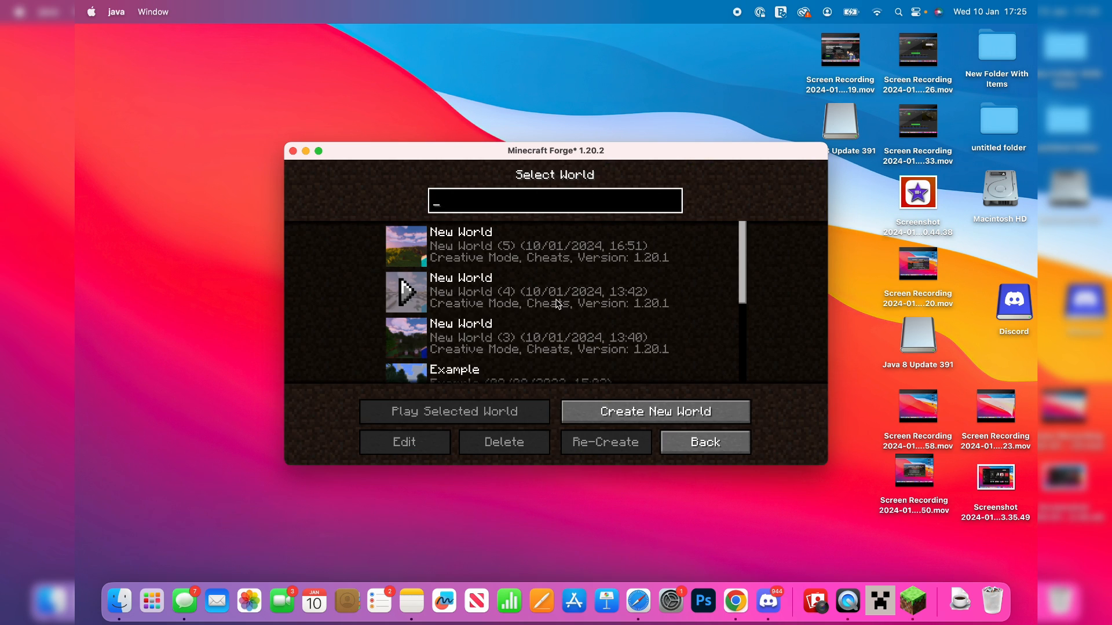
pyautogui.click(453, 412)
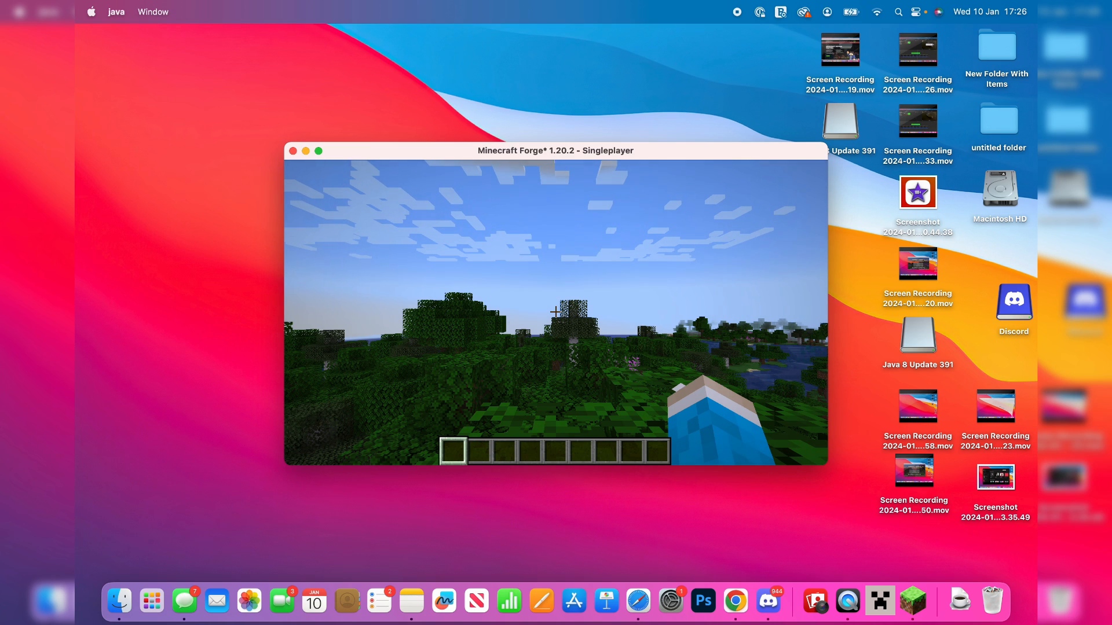
pyautogui.press('e')
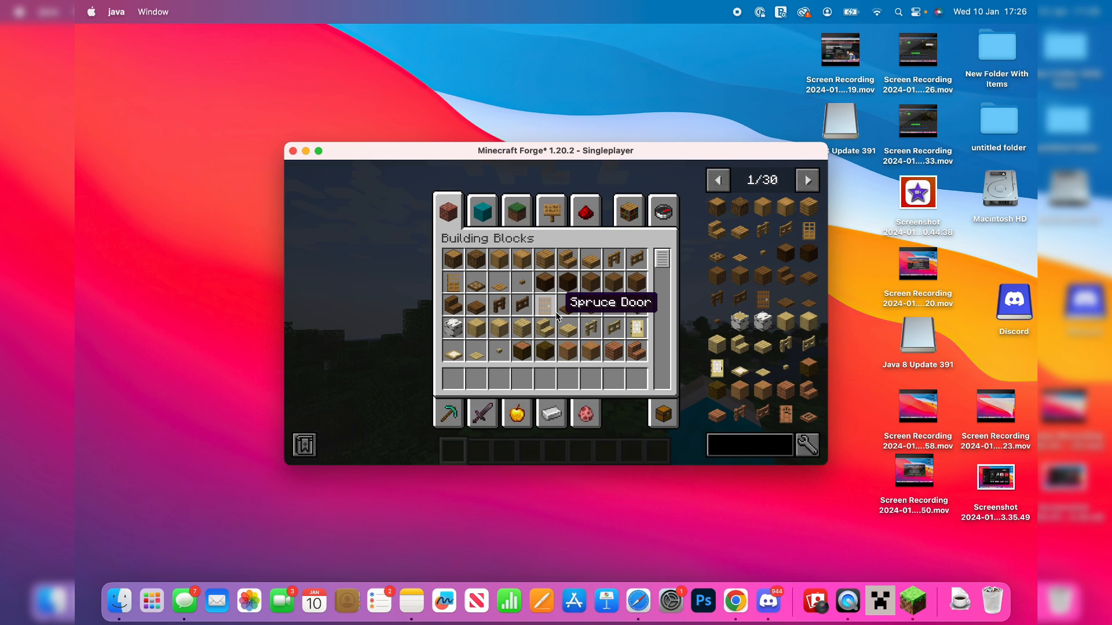
pyautogui.moveTo(806, 179)
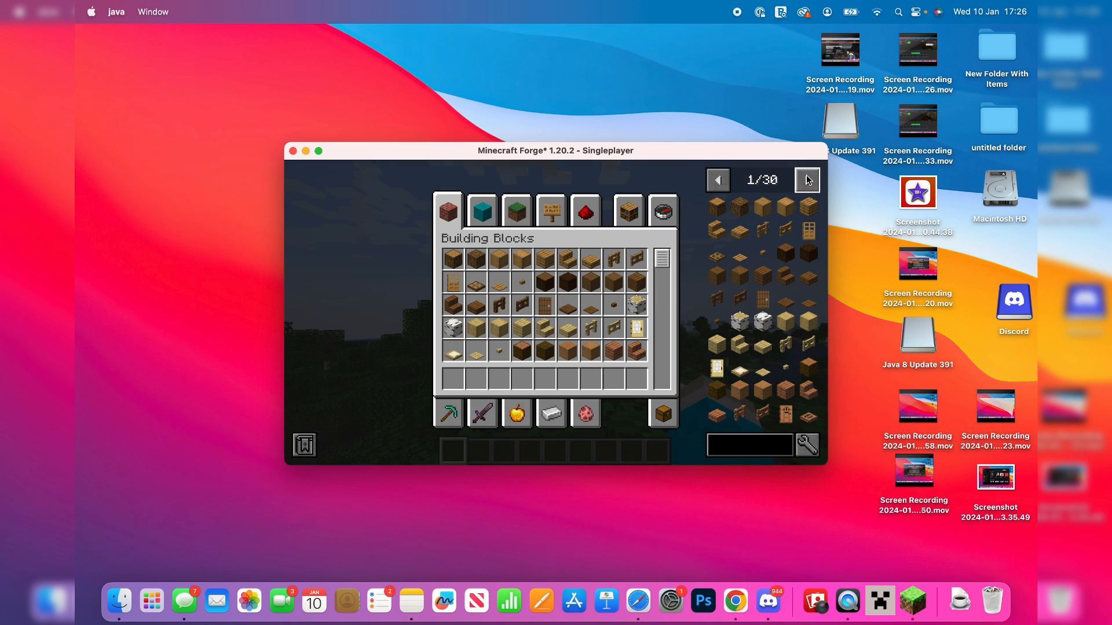
pyautogui.click(806, 179)
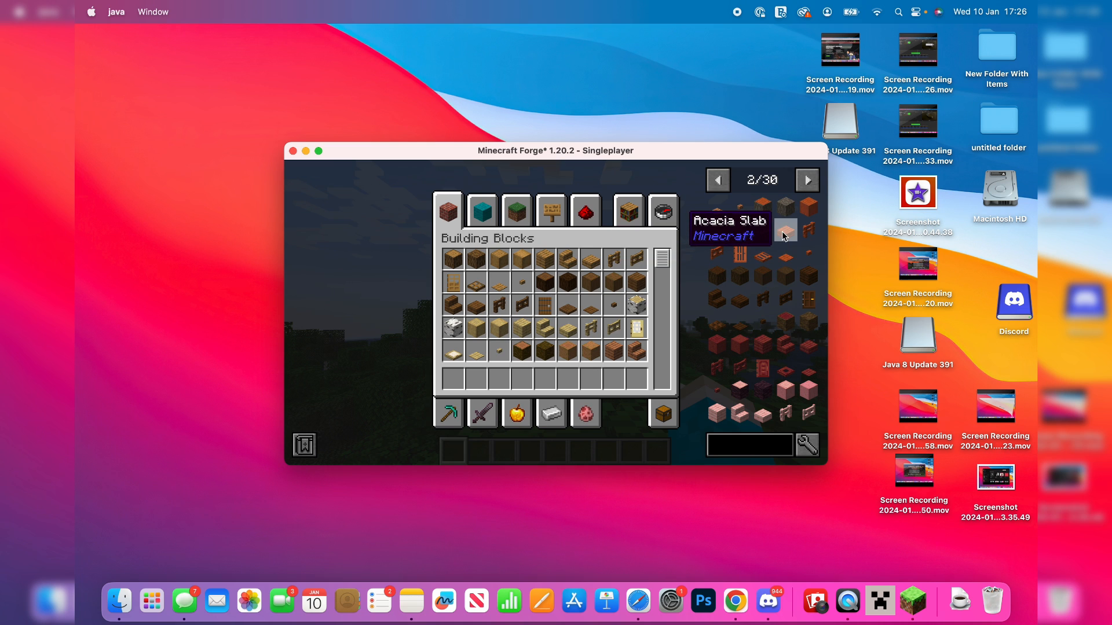